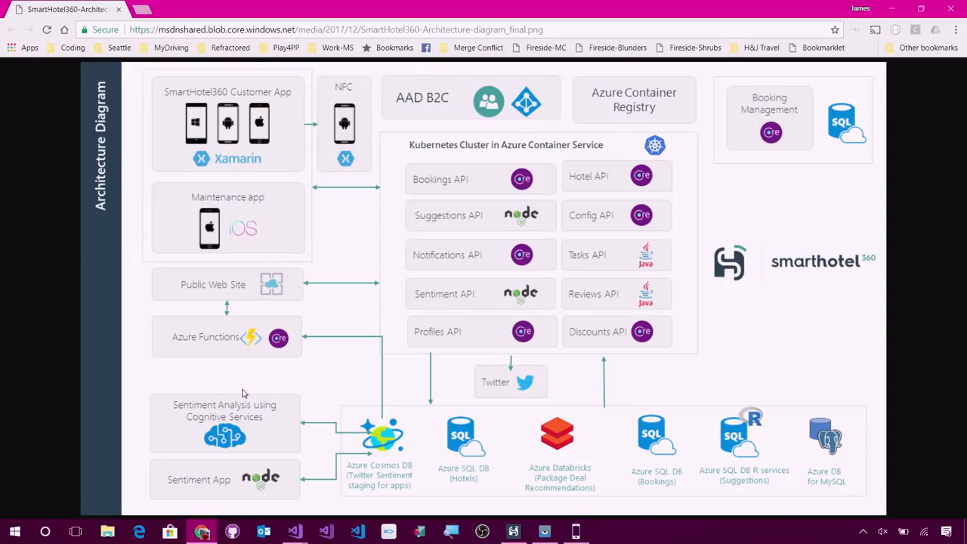
{"action": "mouse_move", "coordinate": [177, 340]}
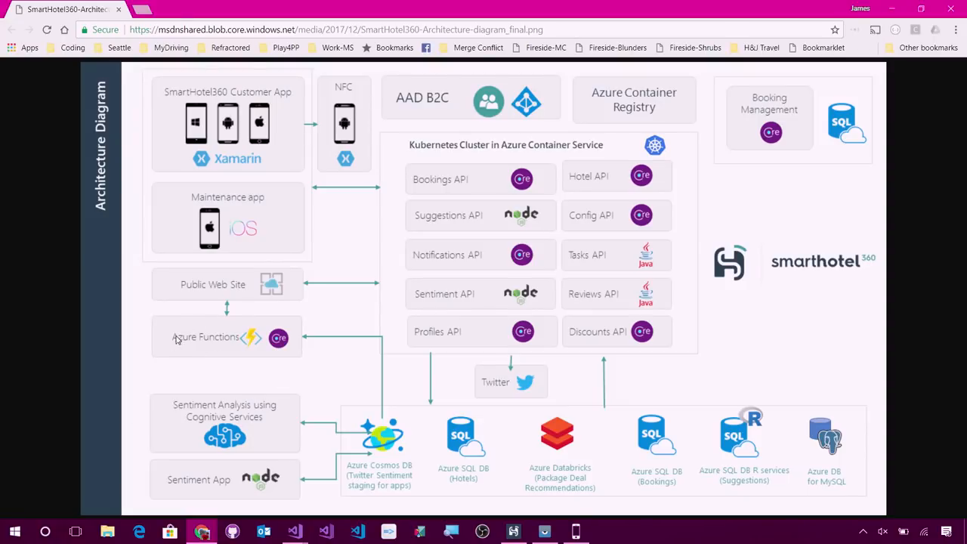
{"action": "mouse_move", "coordinate": [242, 215]}
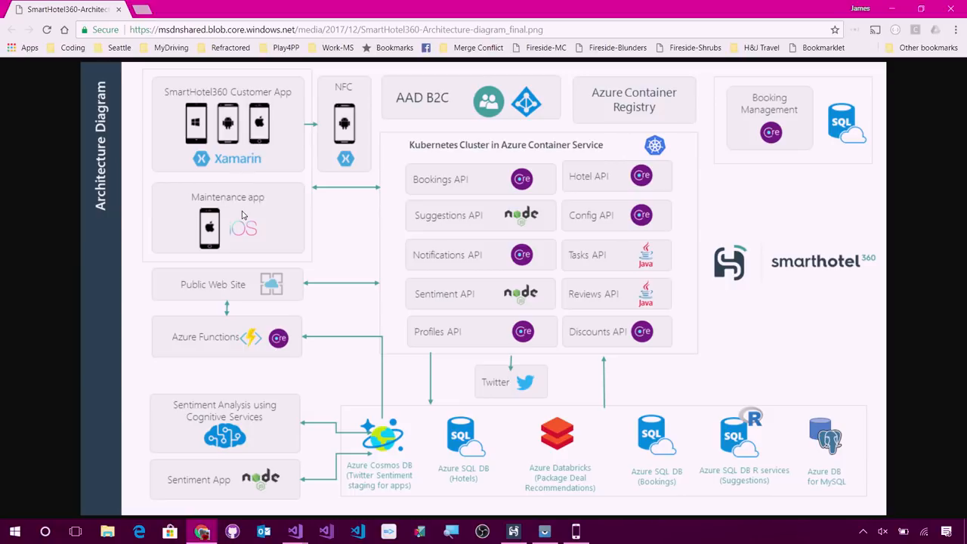
{"action": "mouse_move", "coordinate": [241, 210]}
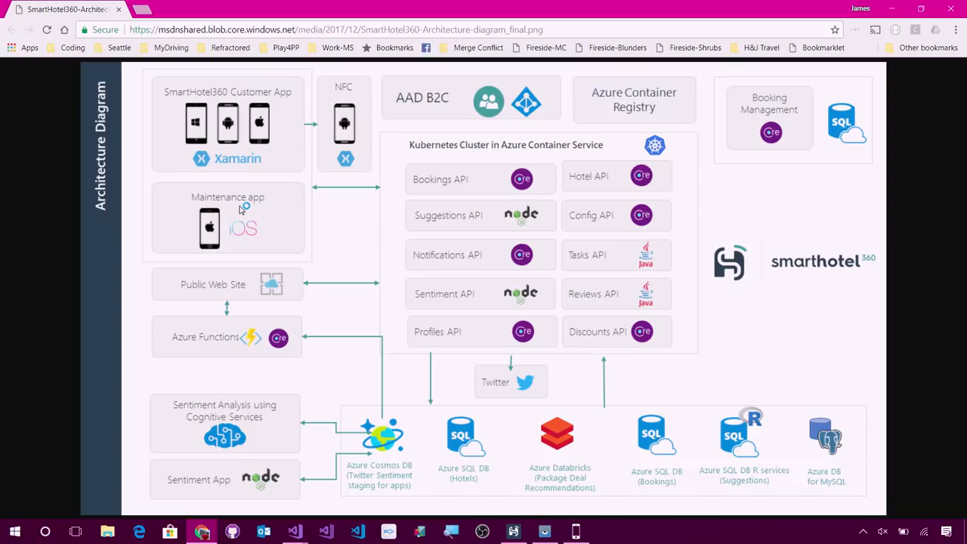
{"action": "mouse_move", "coordinate": [240, 209]}
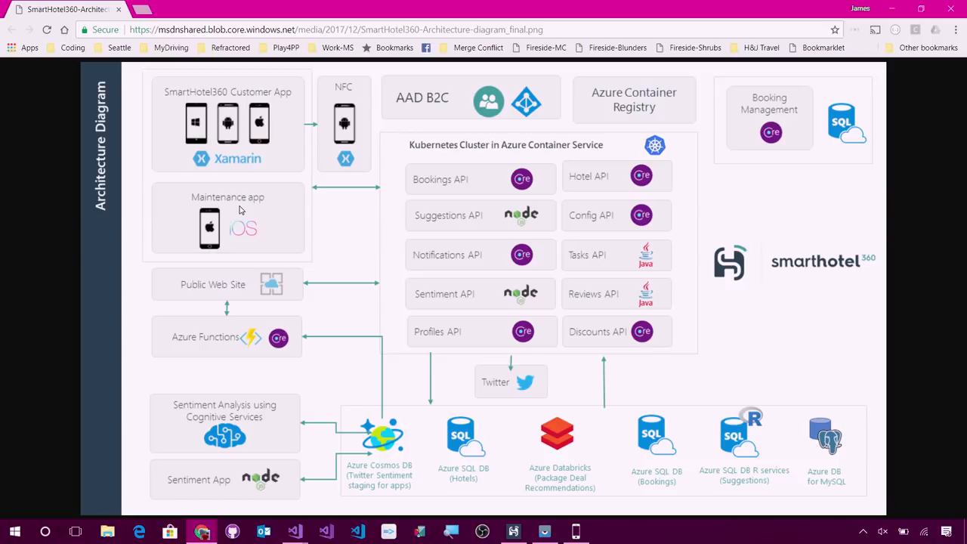
{"action": "mouse_move", "coordinate": [437, 475]}
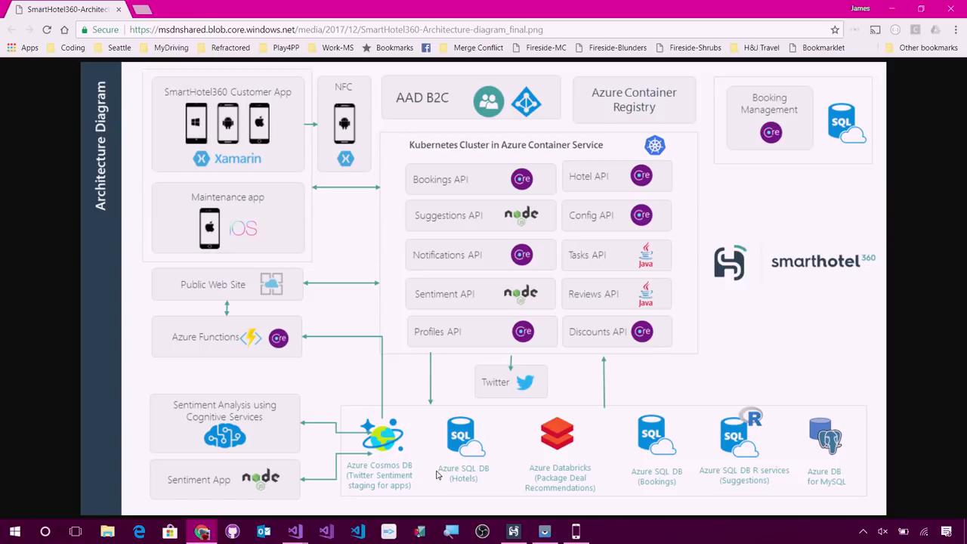
{"action": "mouse_move", "coordinate": [451, 531]}
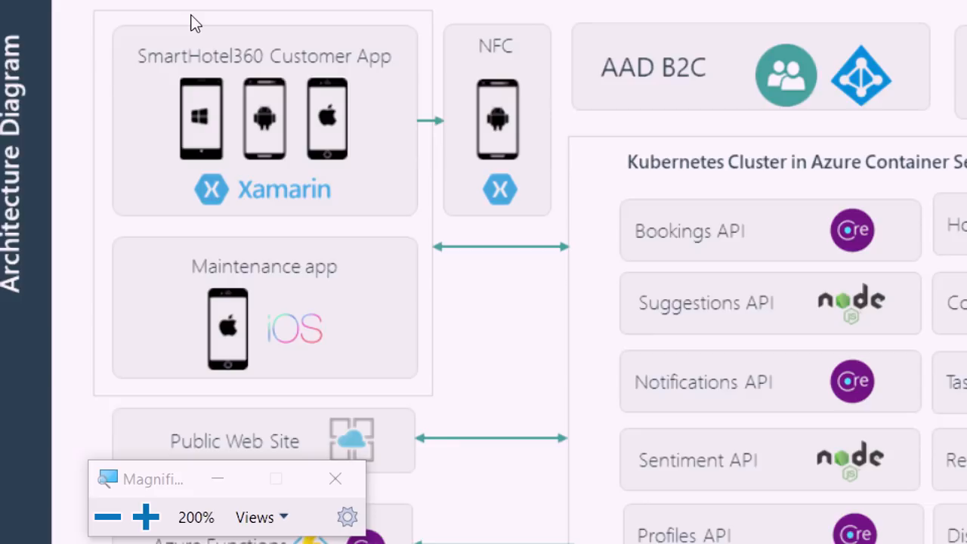
{"action": "mouse_move", "coordinate": [506, 144]}
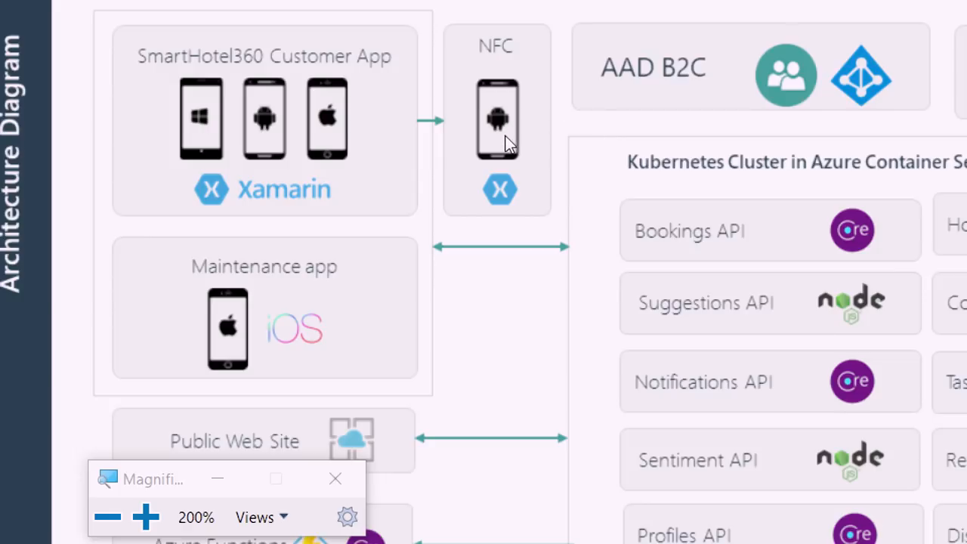
Zoom Windows Magnifier to 200% over the diagram's customer app, NFC and API boxes.
{"action": "left_click", "coordinate": [517, 135]}
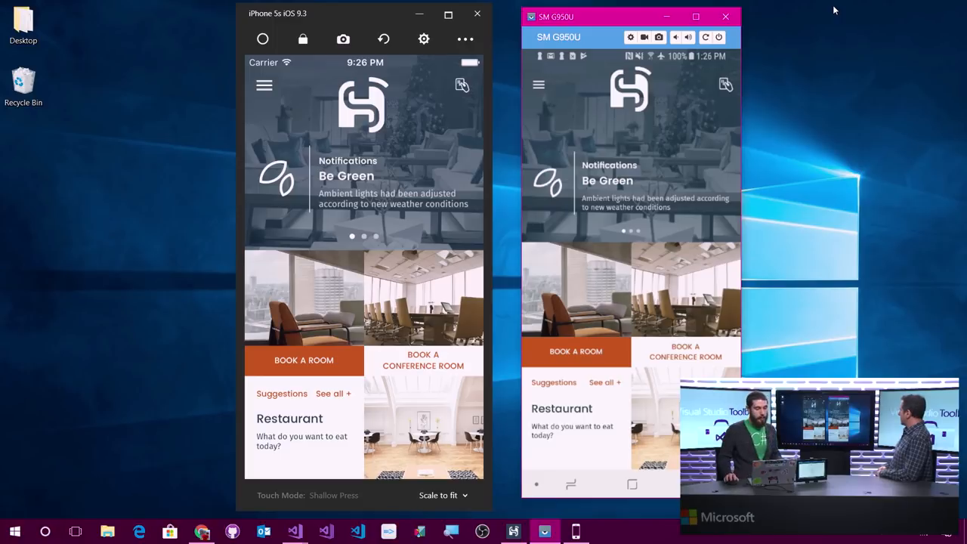
Open the SmartHotel360 side menu on the iPhone 5s simulator.
{"action": "left_click", "coordinate": [263, 85]}
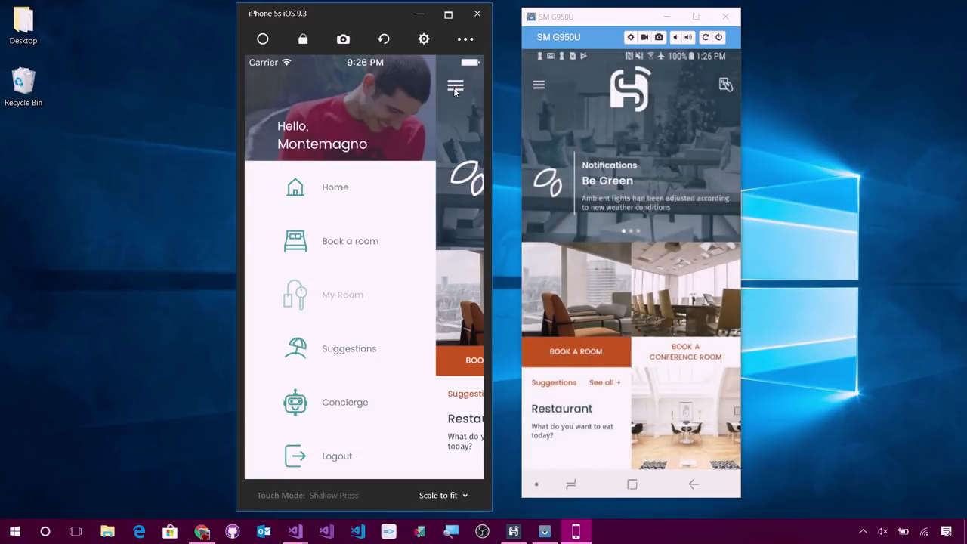
Choose 'Book a room' to reach the Where screen with suggested cities.
{"action": "left_click", "coordinate": [454, 87]}
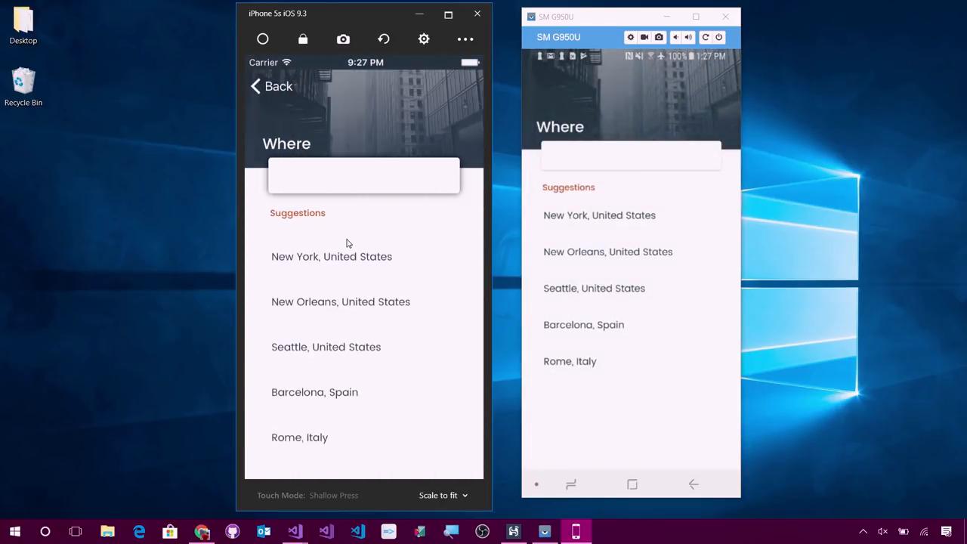
Pick Seattle, accept the Jan 10 dates, and book Sh360 Gold Seattle.
{"action": "left_click", "coordinate": [594, 288]}
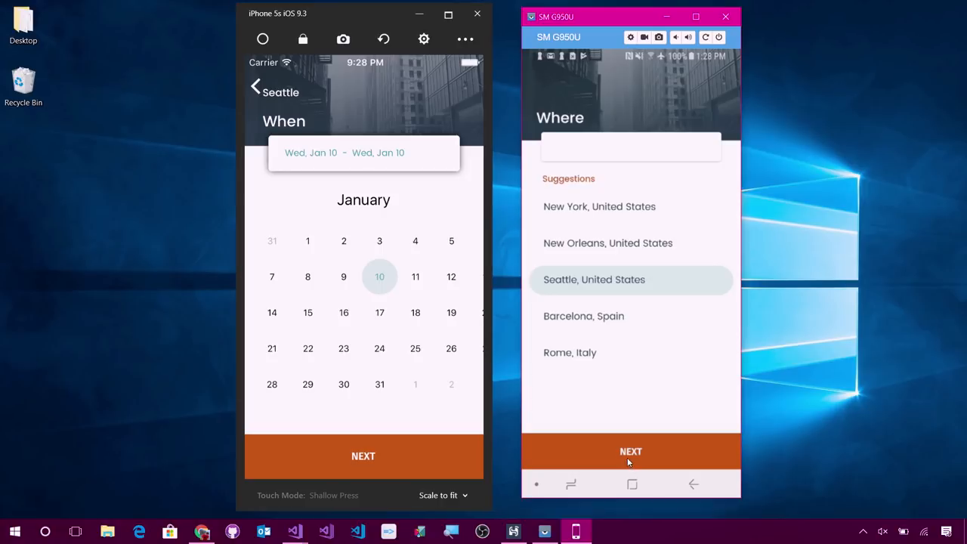
{"action": "left_click", "coordinate": [631, 450]}
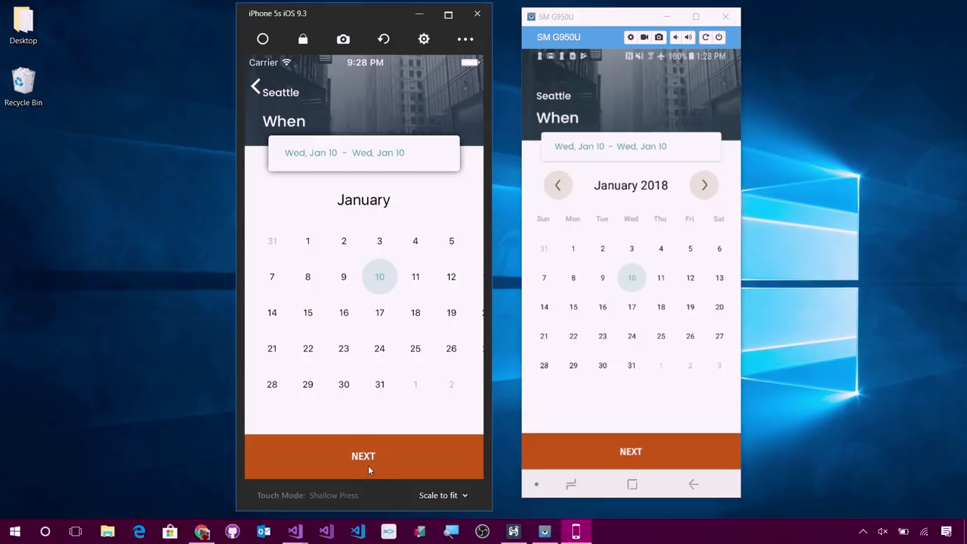
{"action": "left_click", "coordinate": [363, 455]}
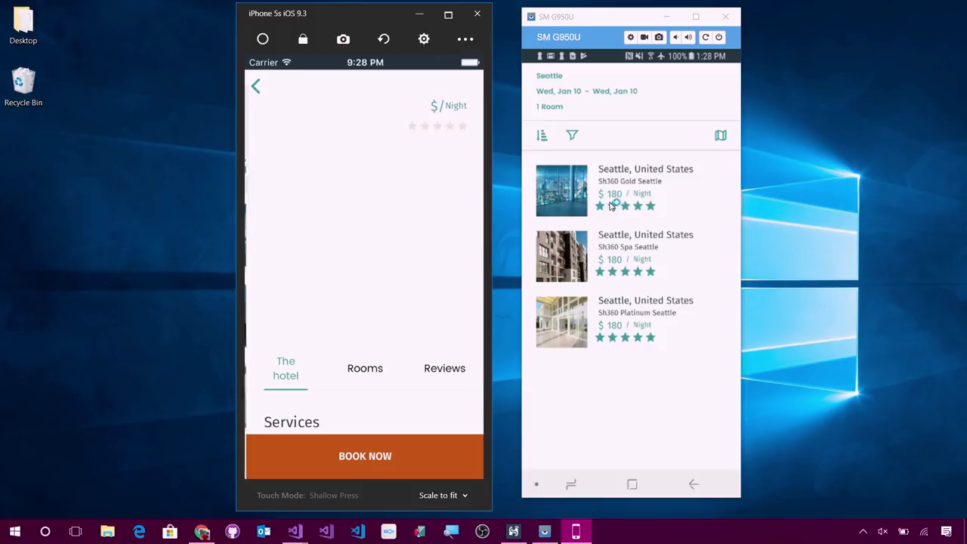
{"action": "left_click", "coordinate": [561, 190]}
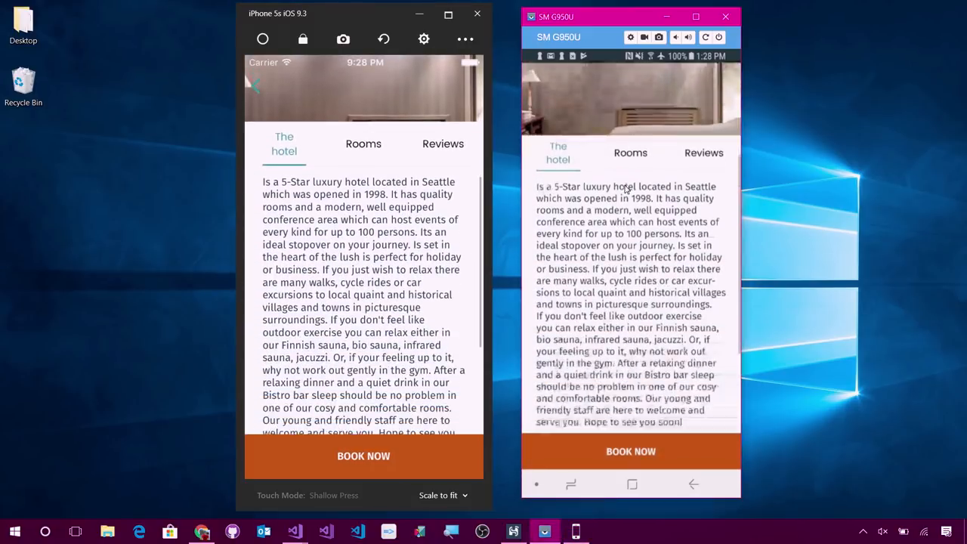
{"action": "left_click", "coordinate": [363, 455]}
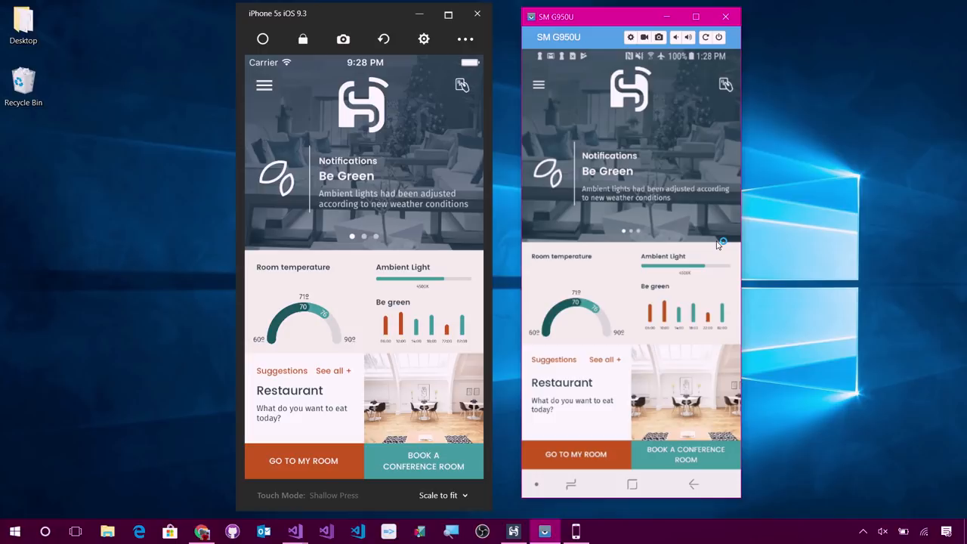
{"action": "mouse_move", "coordinate": [718, 243]}
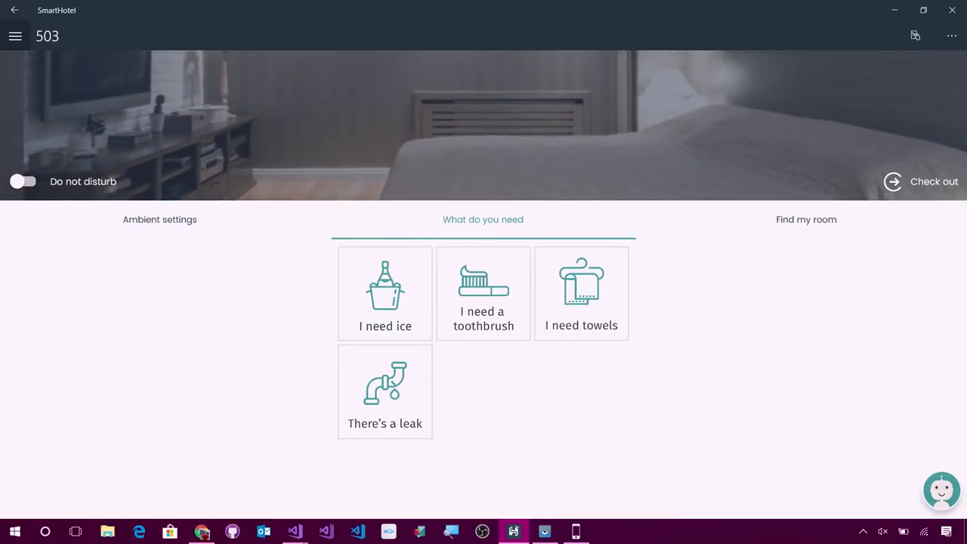
Show the room's Ambient settings sliders in the SmartHotel UWP app.
{"action": "left_click", "coordinate": [159, 219]}
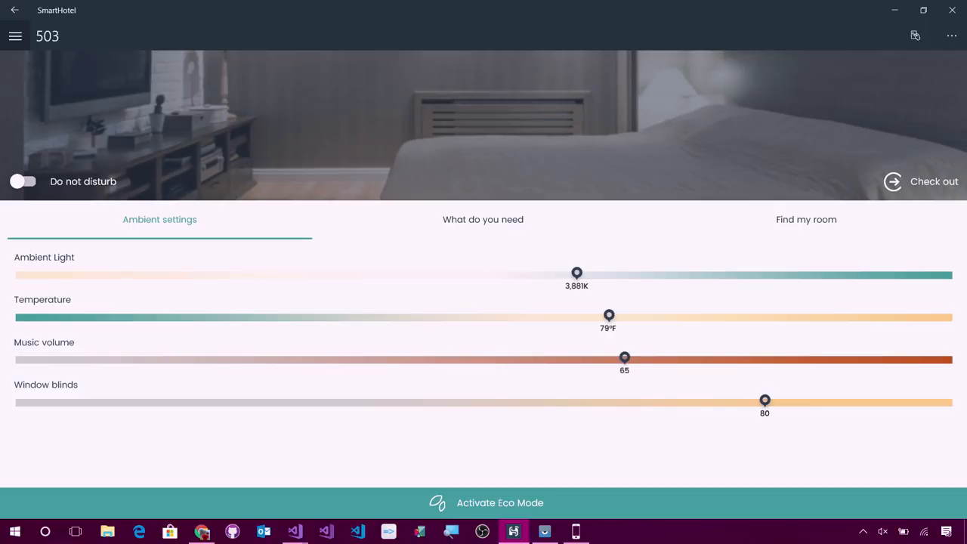
{"action": "left_click", "coordinate": [15, 10]}
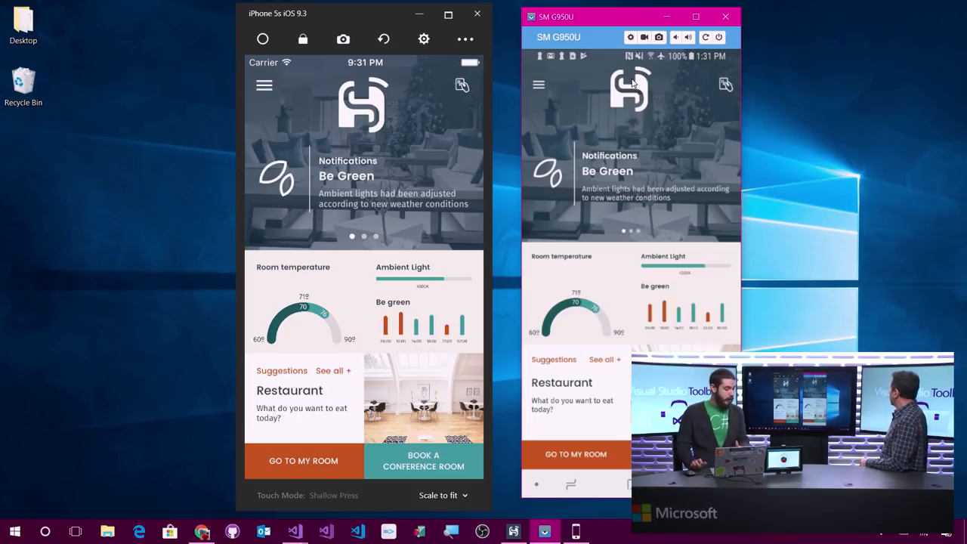
{"action": "left_click", "coordinate": [637, 79]}
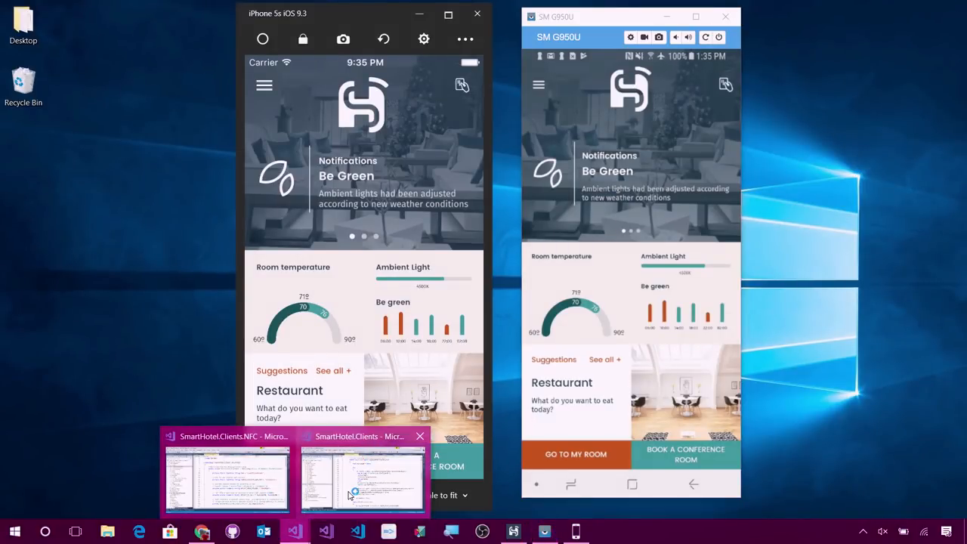
Switch to Visual Studio and collapse the shared SmartHotel.Clients project.
{"action": "left_click", "coordinate": [361, 480]}
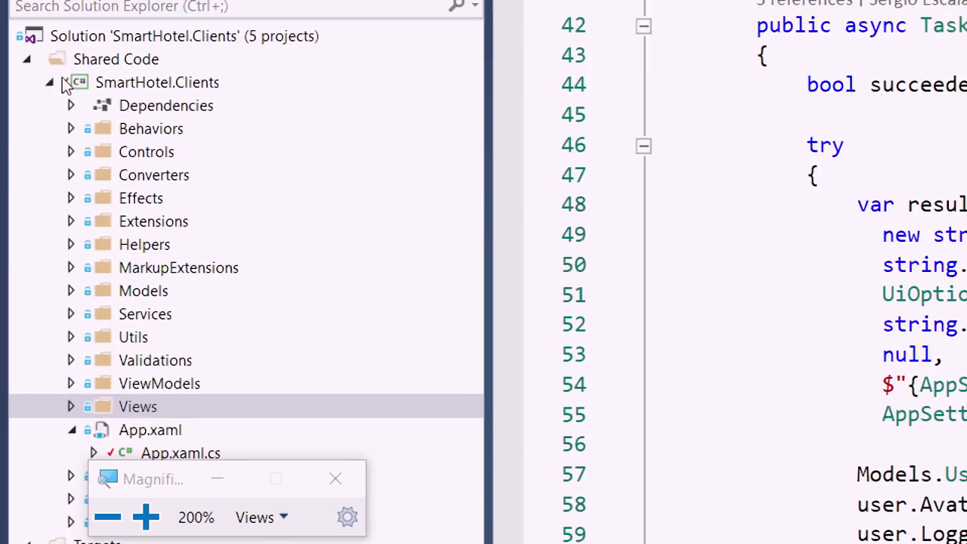
{"action": "left_click", "coordinate": [48, 82]}
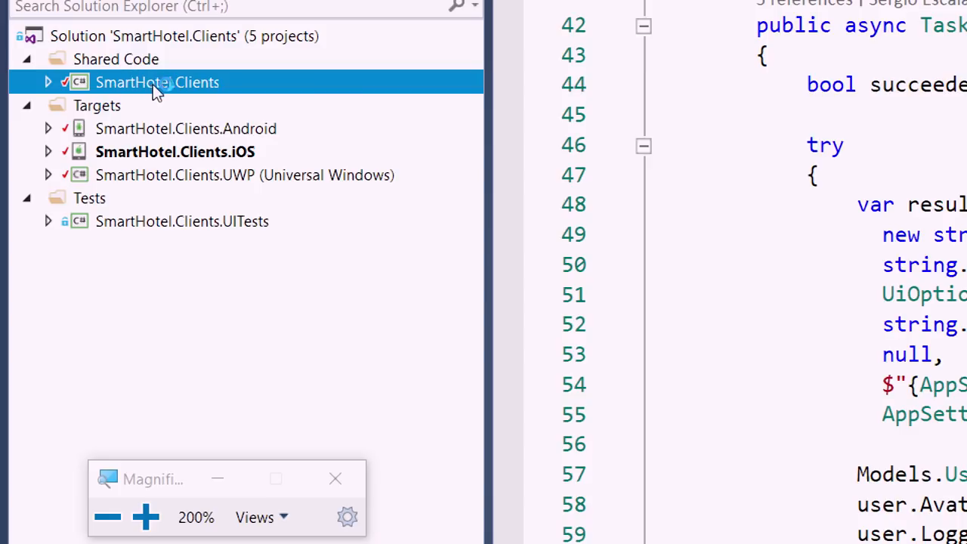
{"action": "mouse_move", "coordinate": [49, 83]}
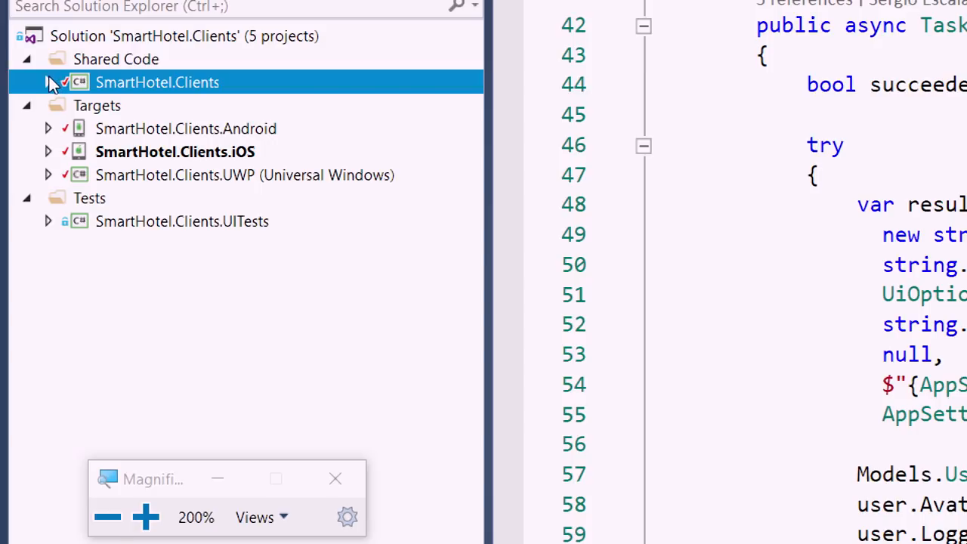
Expand SmartHotel.Clients NuGet dependencies, highlighting Xamarin.Forms.Maps and Microsoft.AppCenter.Analytics.
{"action": "left_click", "coordinate": [43, 81]}
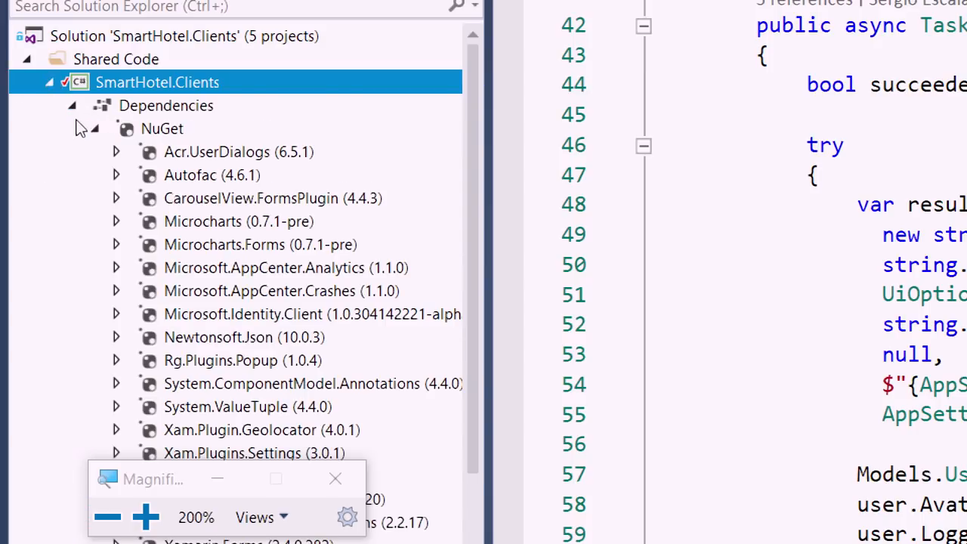
{"action": "left_click", "coordinate": [93, 128]}
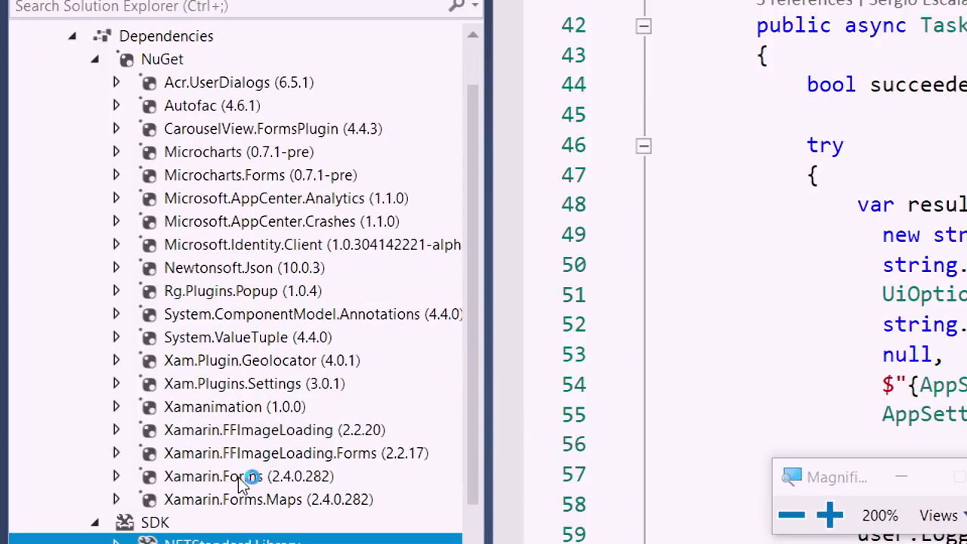
{"action": "left_click", "coordinate": [268, 498]}
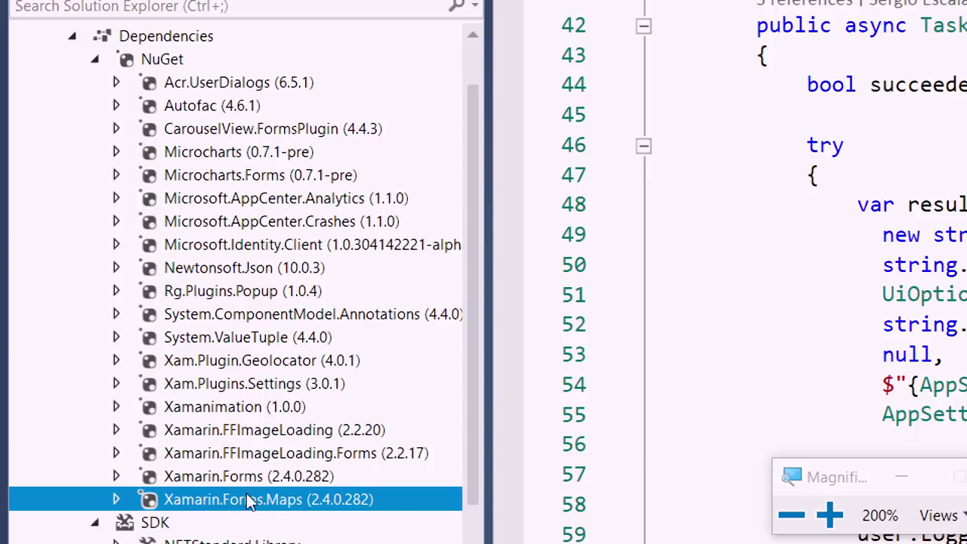
{"action": "mouse_move", "coordinate": [257, 442]}
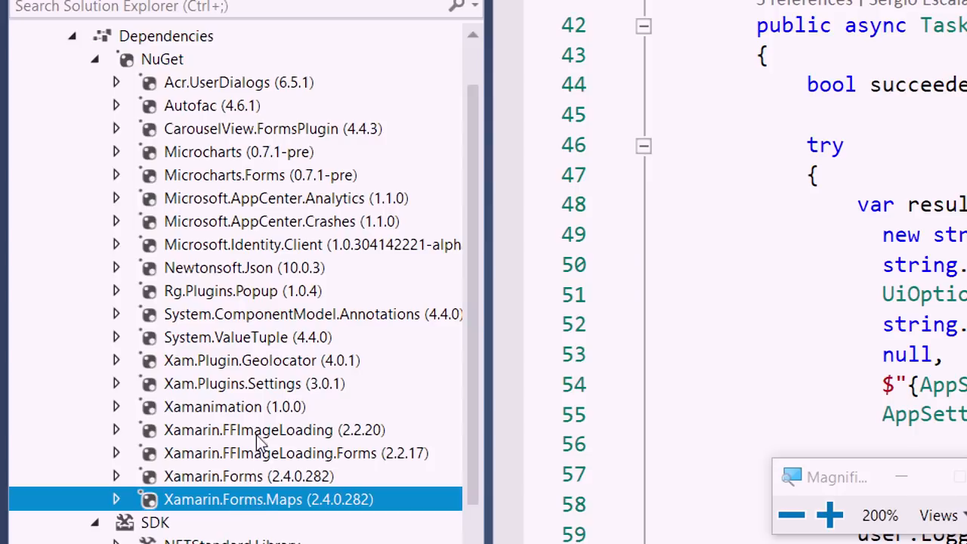
{"action": "mouse_move", "coordinate": [262, 370]}
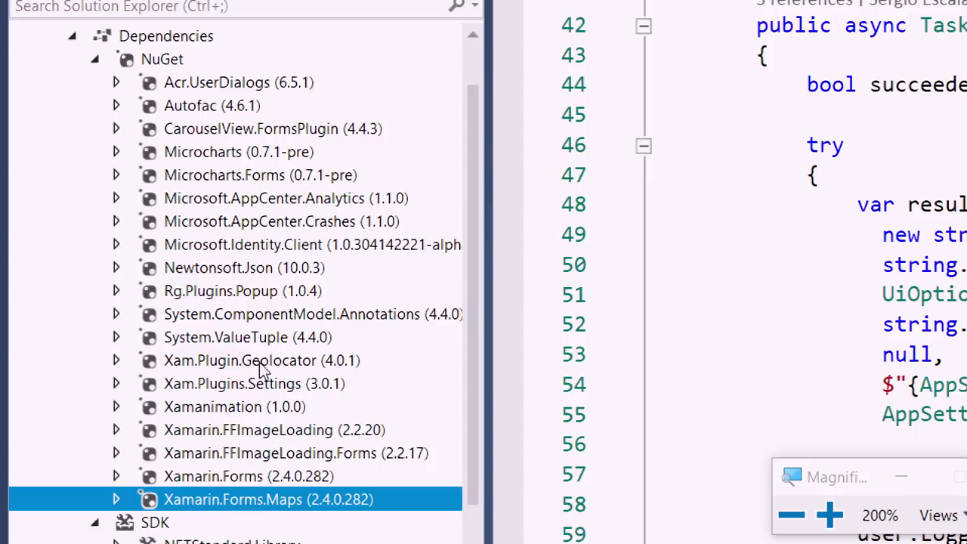
{"action": "mouse_move", "coordinate": [332, 211]}
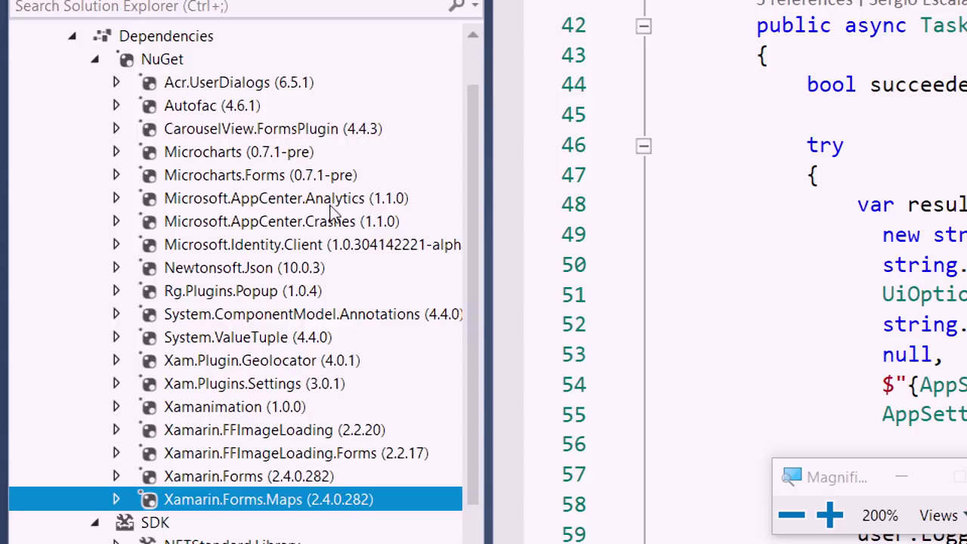
{"action": "left_click", "coordinate": [286, 198]}
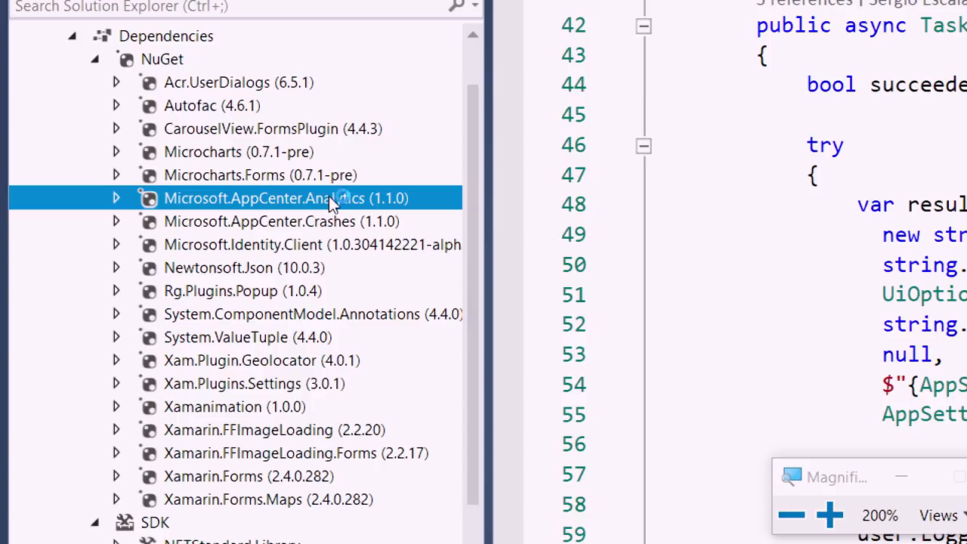
{"action": "mouse_move", "coordinate": [393, 208]}
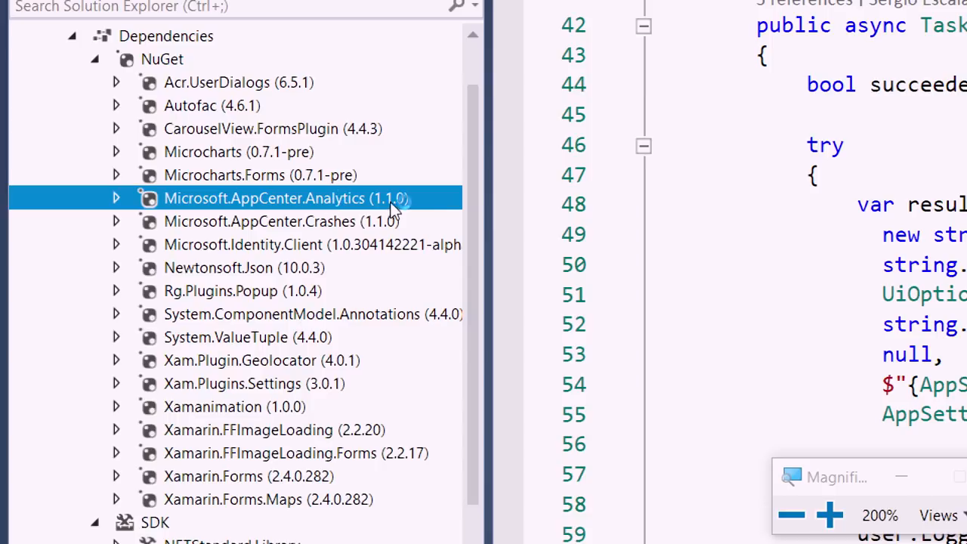
{"action": "mouse_move", "coordinate": [414, 211]}
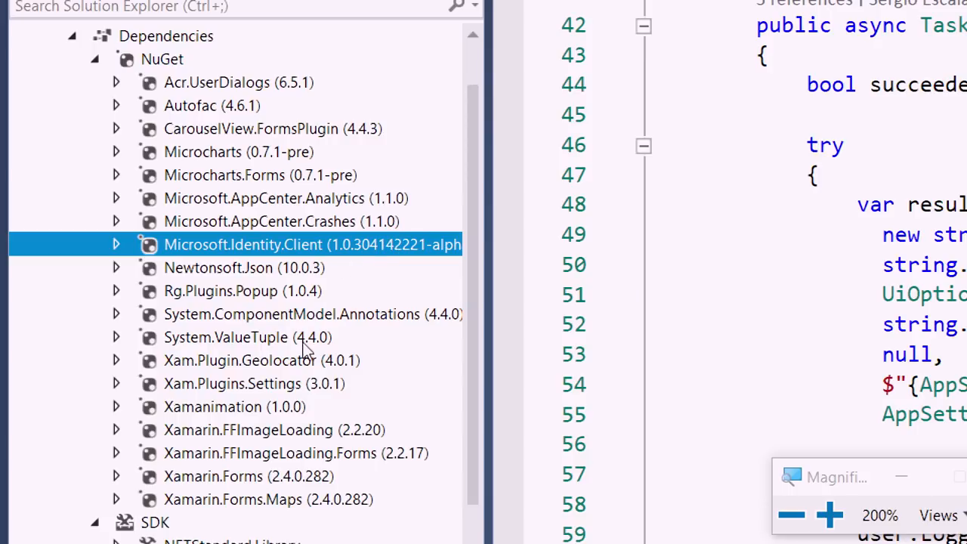
{"action": "left_click", "coordinate": [240, 360]}
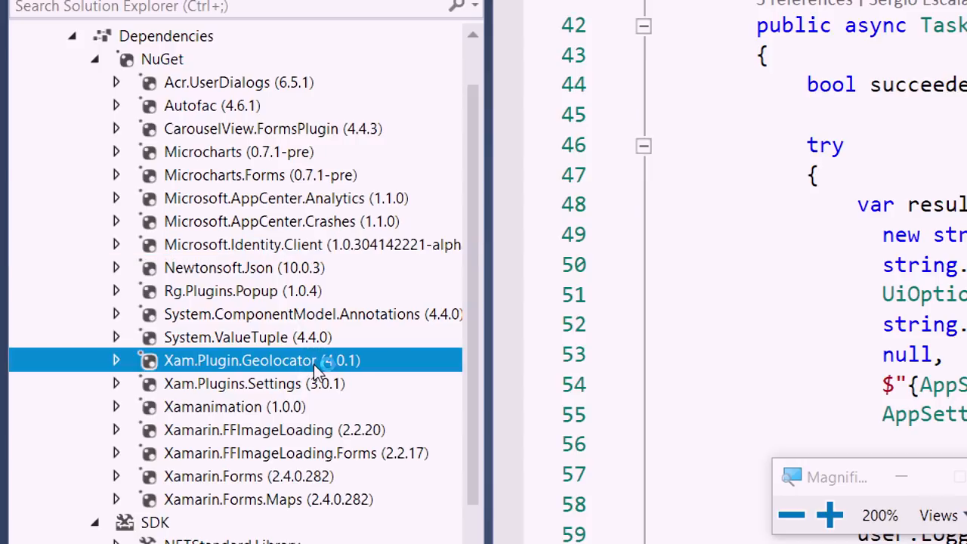
{"action": "left_click", "coordinate": [254, 383]}
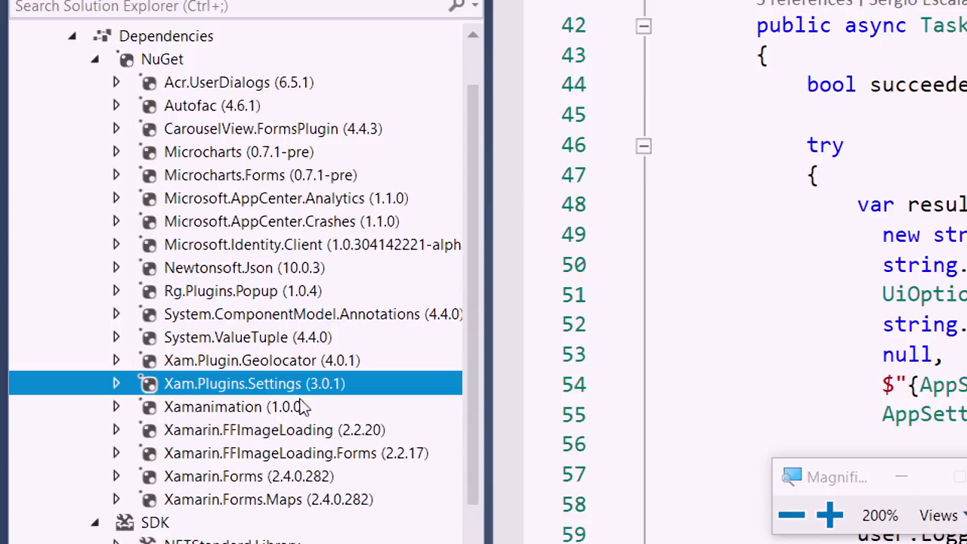
{"action": "left_click", "coordinate": [234, 406]}
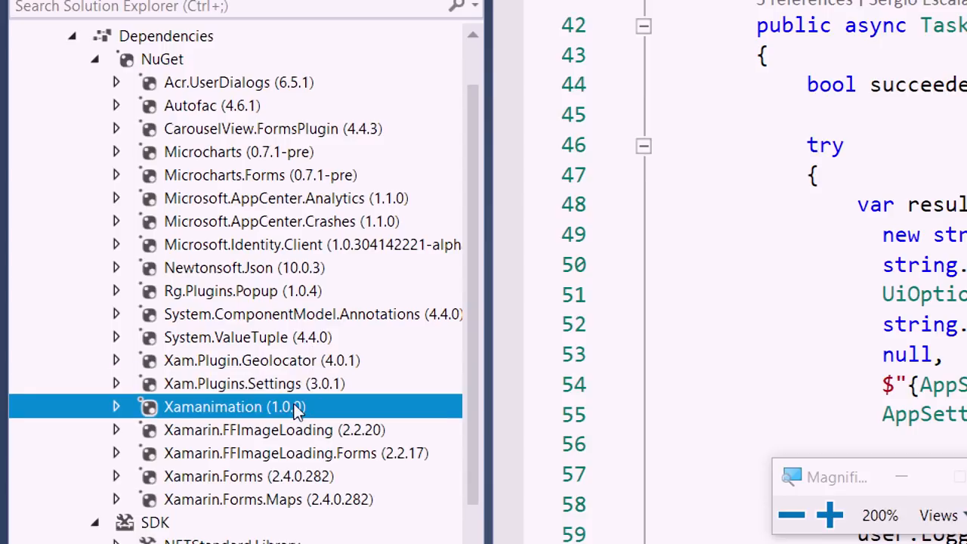
{"action": "mouse_move", "coordinate": [286, 210]}
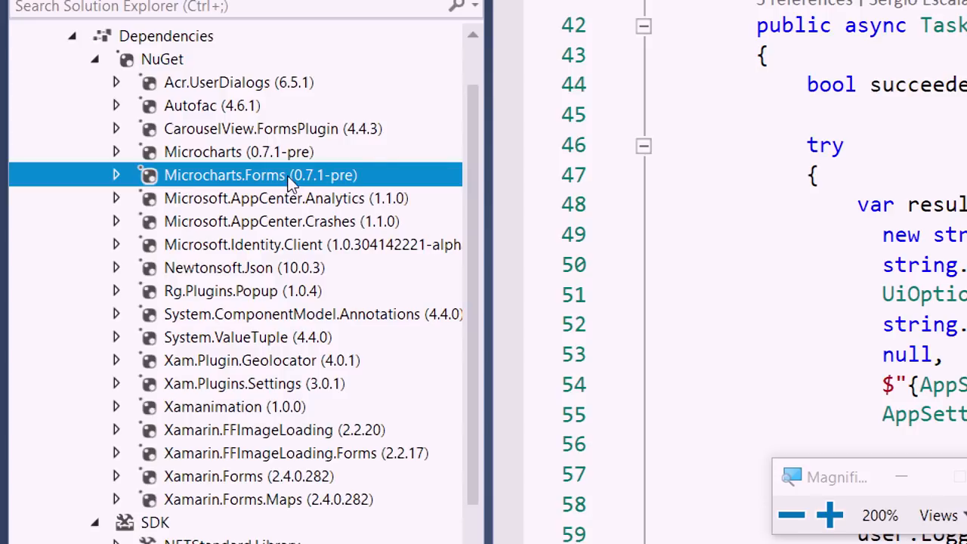
{"action": "left_click", "coordinate": [211, 105]}
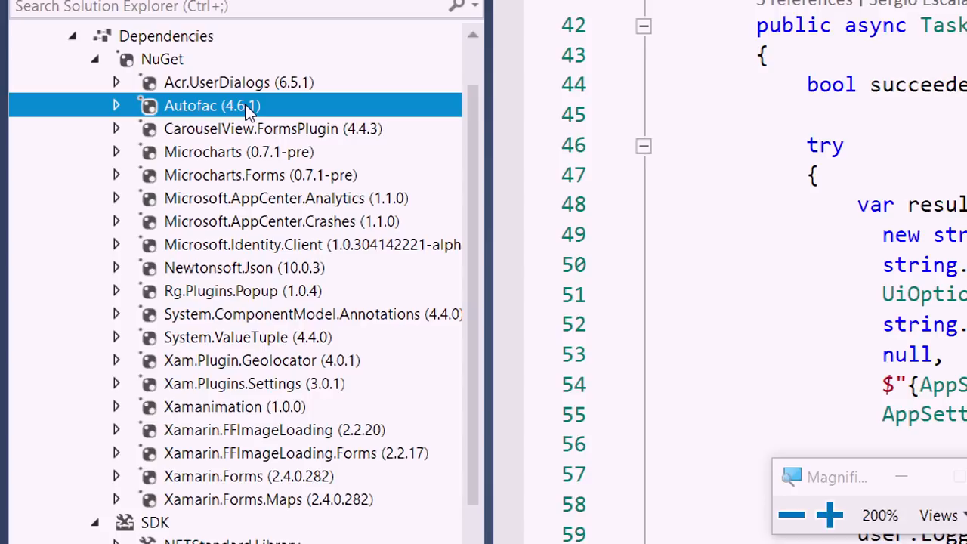
Collapse the shared project's Dependencies node in Solution Explorer.
{"action": "left_click", "coordinate": [72, 105]}
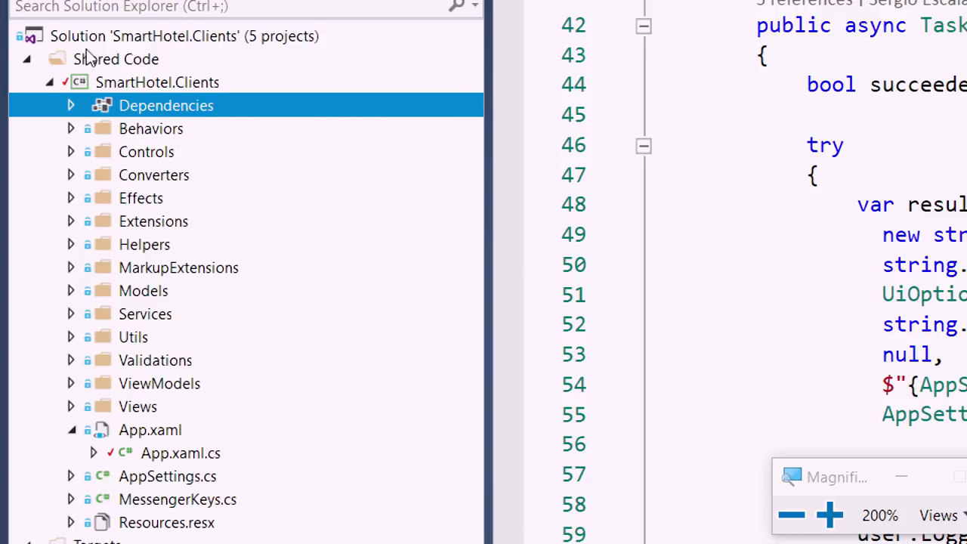
{"action": "mouse_move", "coordinate": [8, 170]}
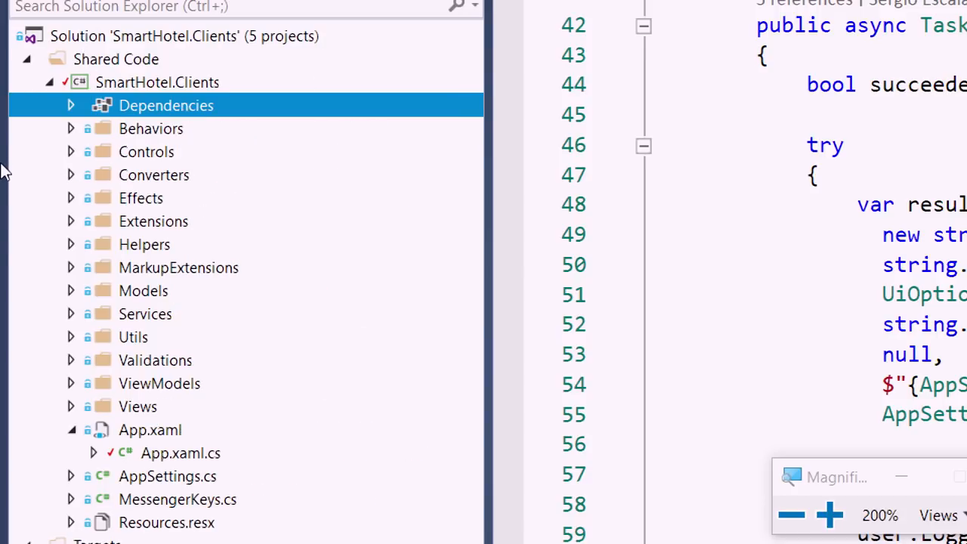
{"action": "mouse_move", "coordinate": [121, 249]}
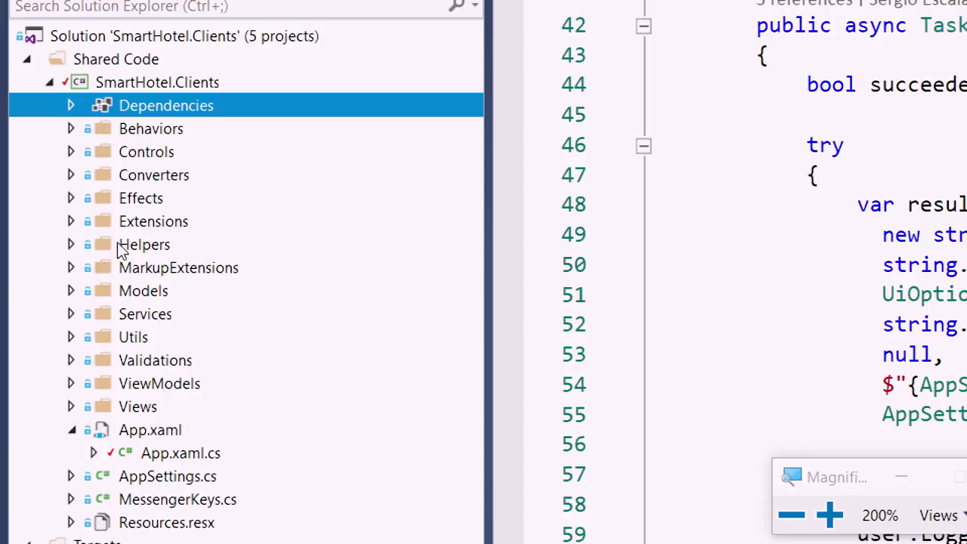
{"action": "mouse_move", "coordinate": [90, 272]}
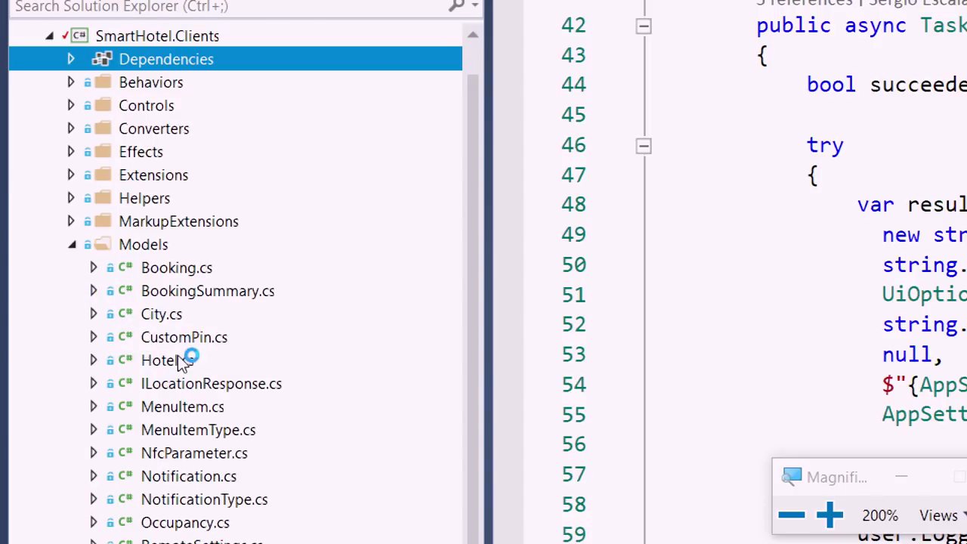
Open the Hotel model class and scroll to the Booking services folder.
{"action": "double_click", "coordinate": [161, 360]}
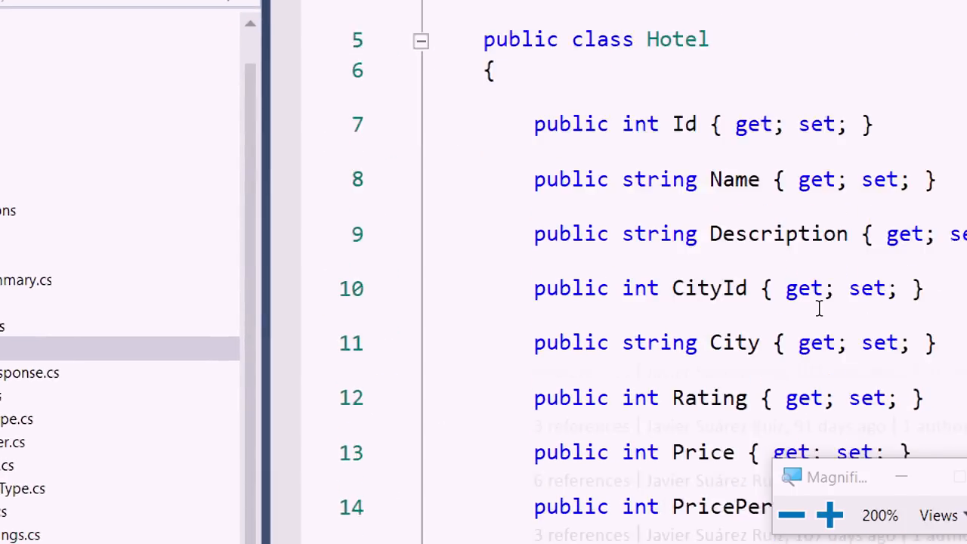
{"action": "scroll", "scroll_direction": "down", "scroll_amount": 3}
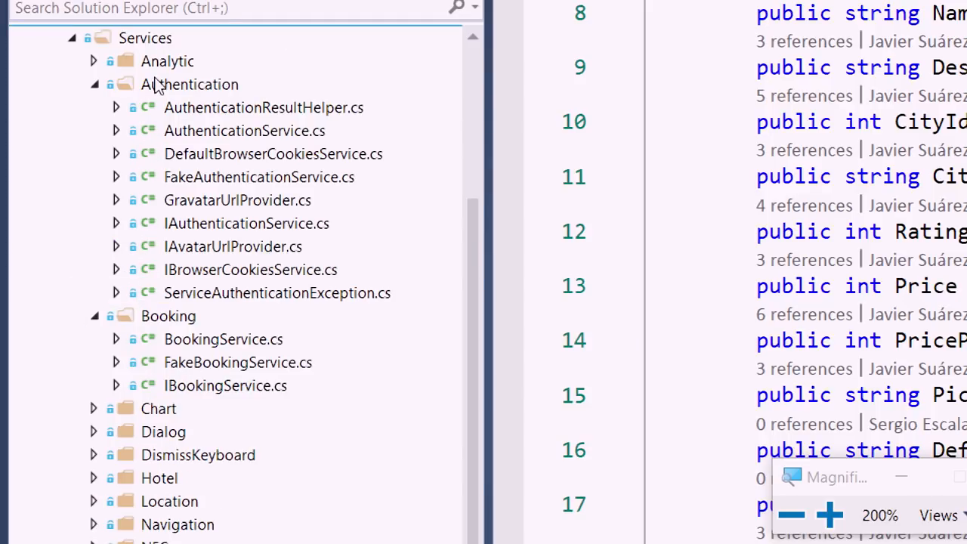
{"action": "mouse_move", "coordinate": [179, 496]}
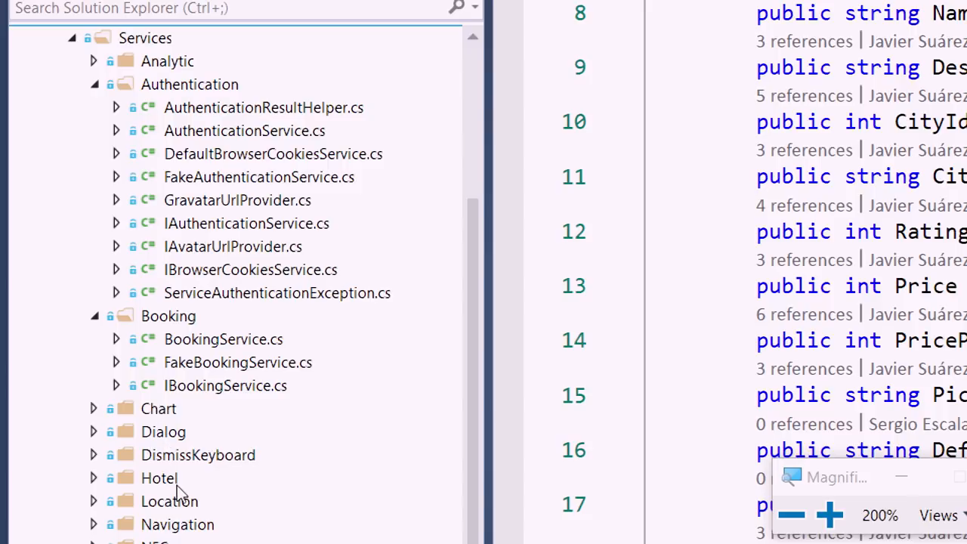
{"action": "mouse_move", "coordinate": [268, 136]}
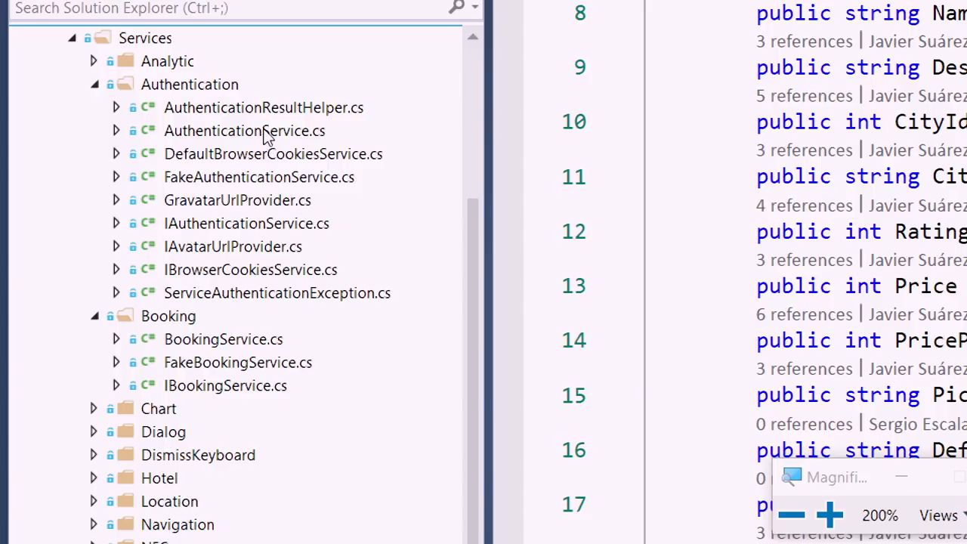
{"action": "mouse_move", "coordinate": [224, 348]}
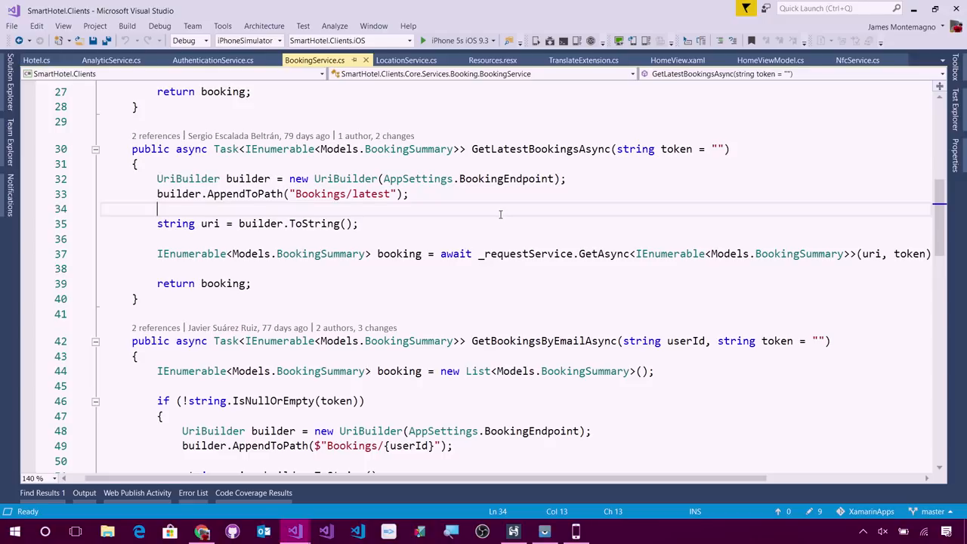
{"action": "mouse_move", "coordinate": [417, 178]}
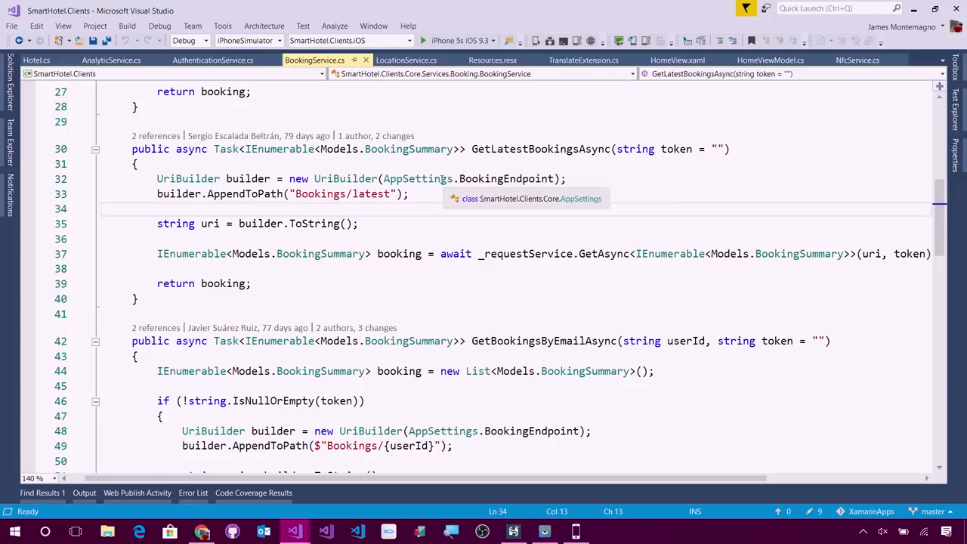
{"action": "left_click", "coordinate": [202, 532]}
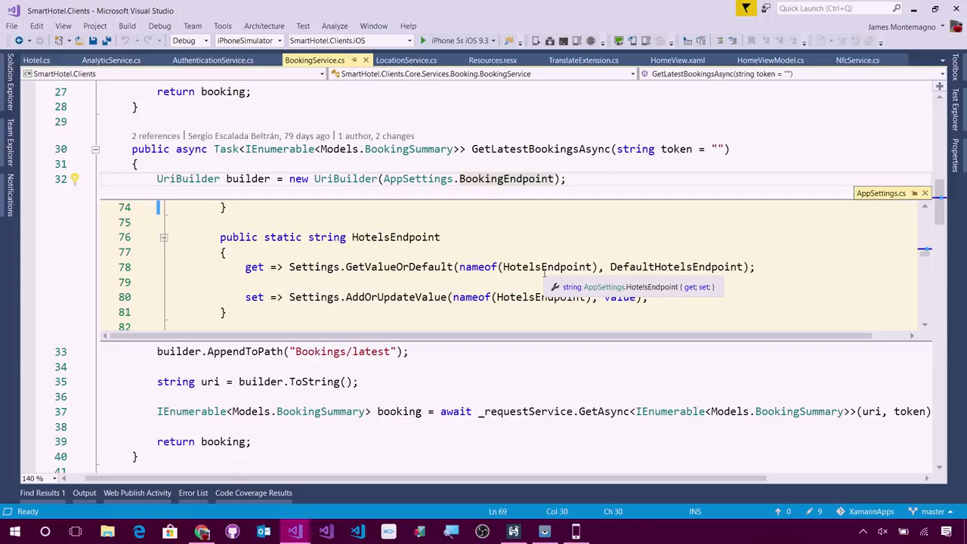
{"action": "mouse_move", "coordinate": [697, 257]}
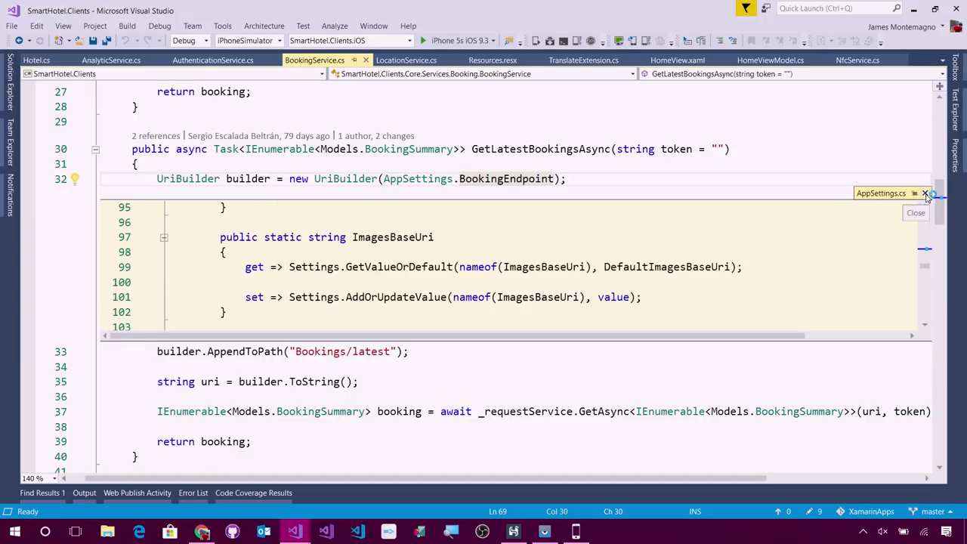
{"action": "left_click", "coordinate": [924, 194]}
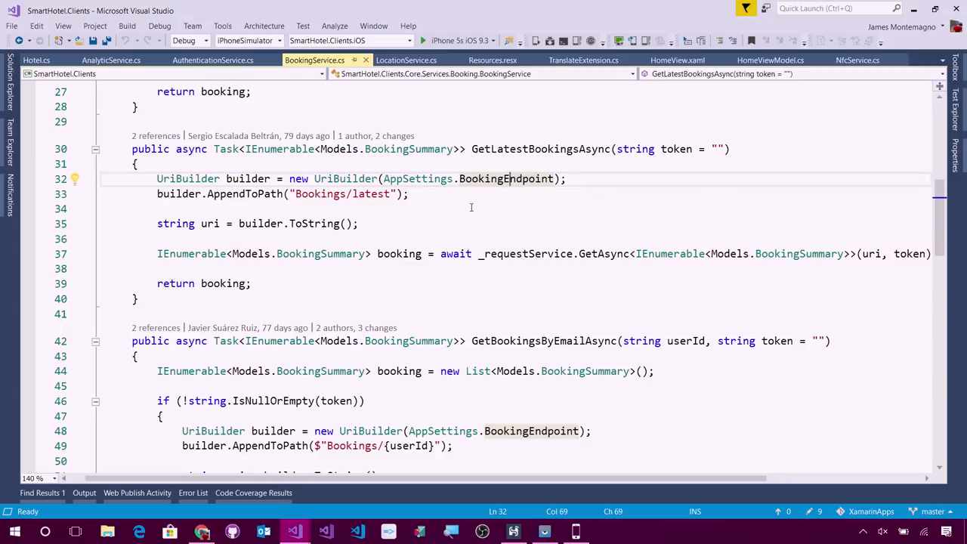
{"action": "left_click", "coordinate": [416, 179]}
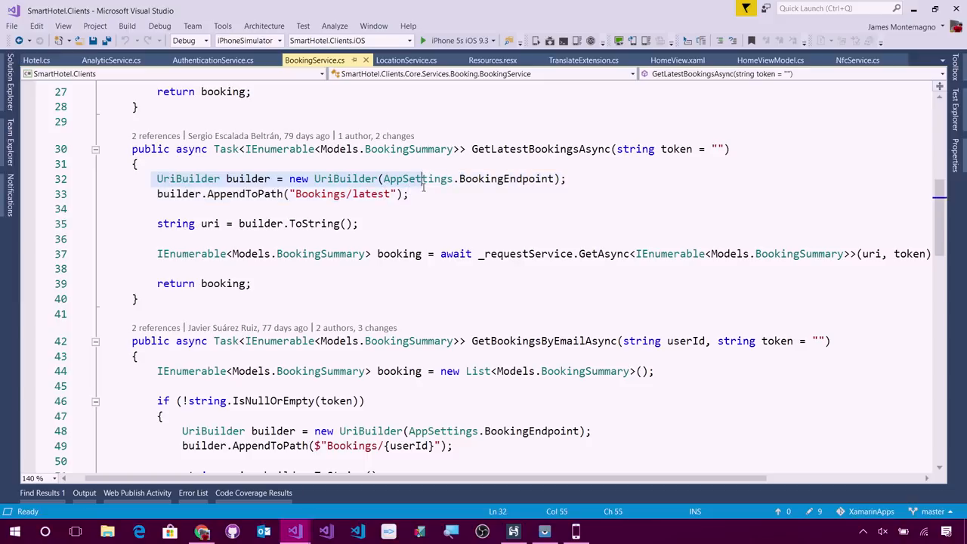
{"action": "left_click", "coordinate": [423, 194]}
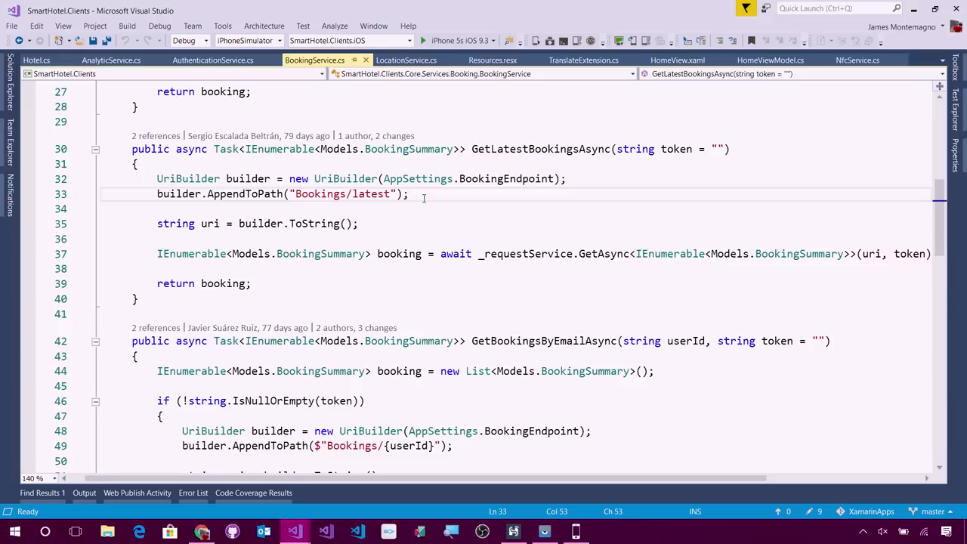
{"action": "left_click", "coordinate": [410, 193]}
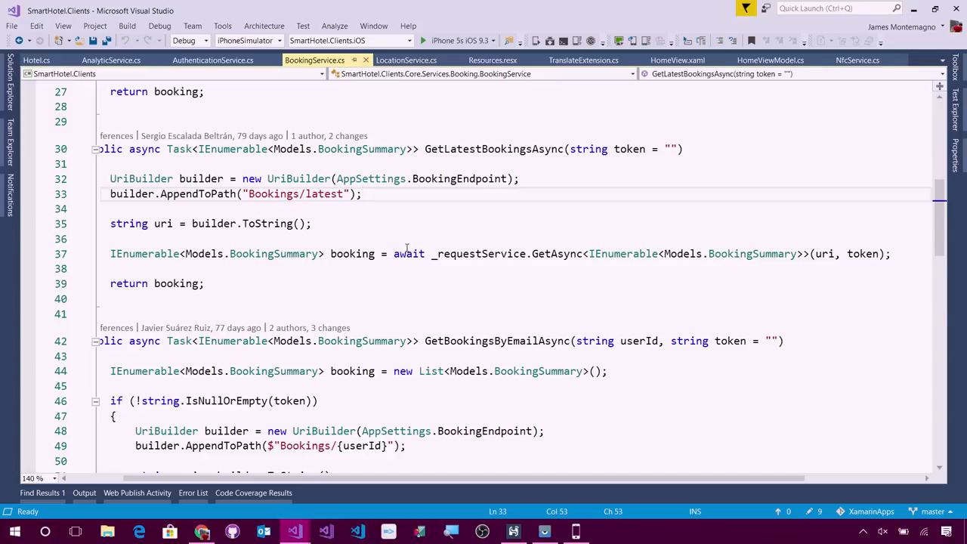
Go to the definition of GetAsync, opening IRequestService.cs.
{"action": "double_click", "coordinate": [304, 193]}
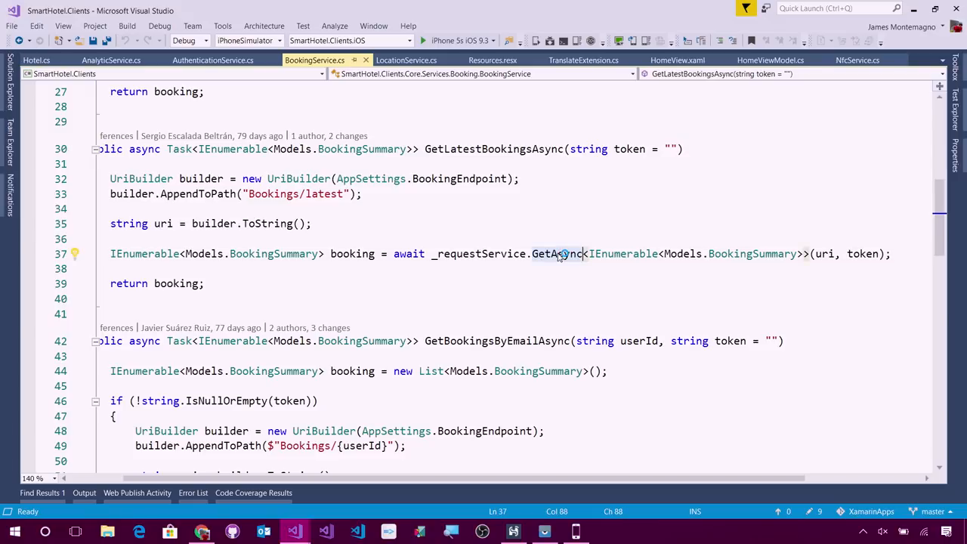
{"action": "right_click", "coordinate": [559, 253]}
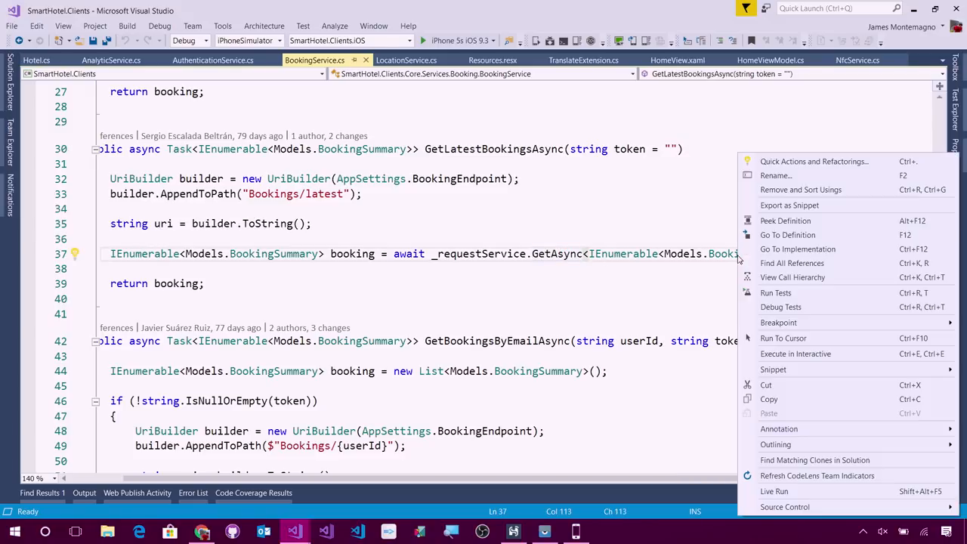
{"action": "left_click", "coordinate": [785, 221]}
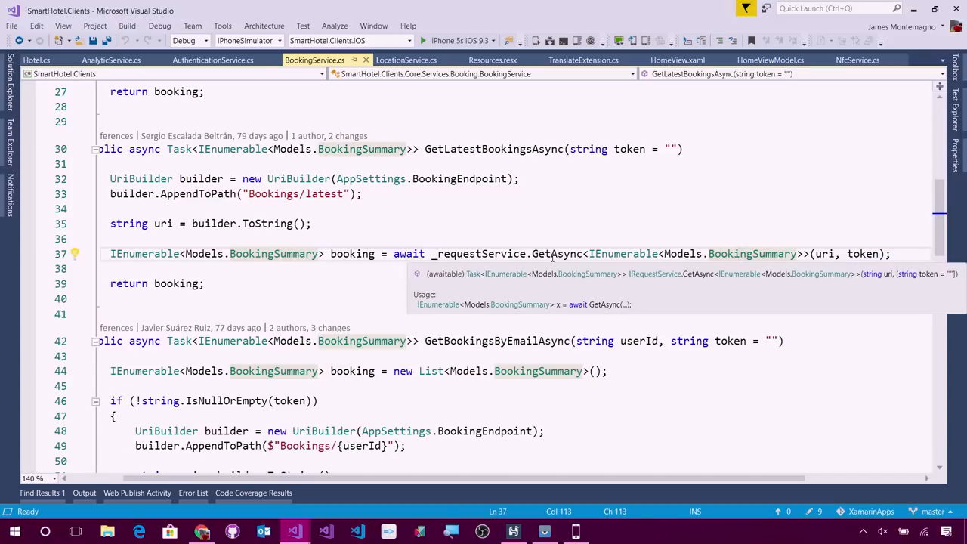
{"action": "right_click", "coordinate": [555, 253]}
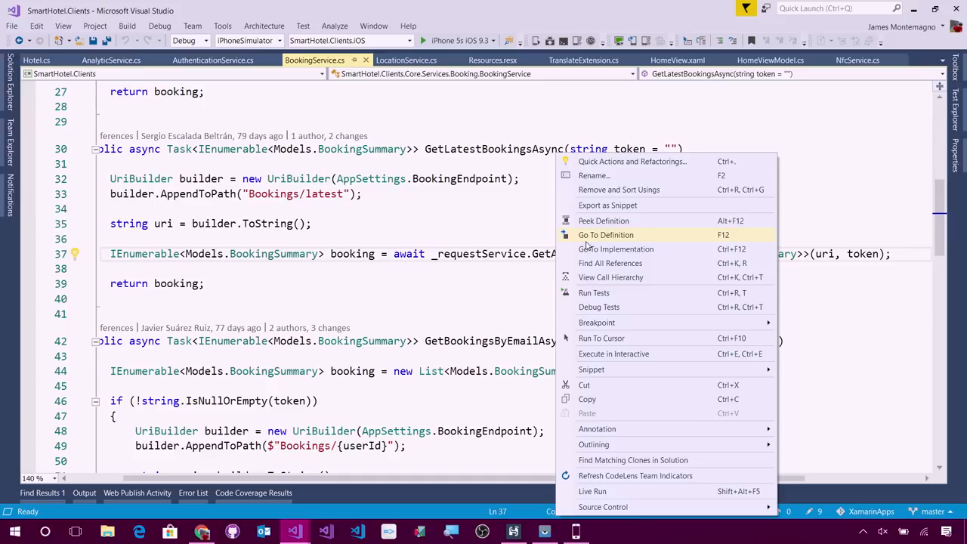
{"action": "mouse_move", "coordinate": [595, 241]}
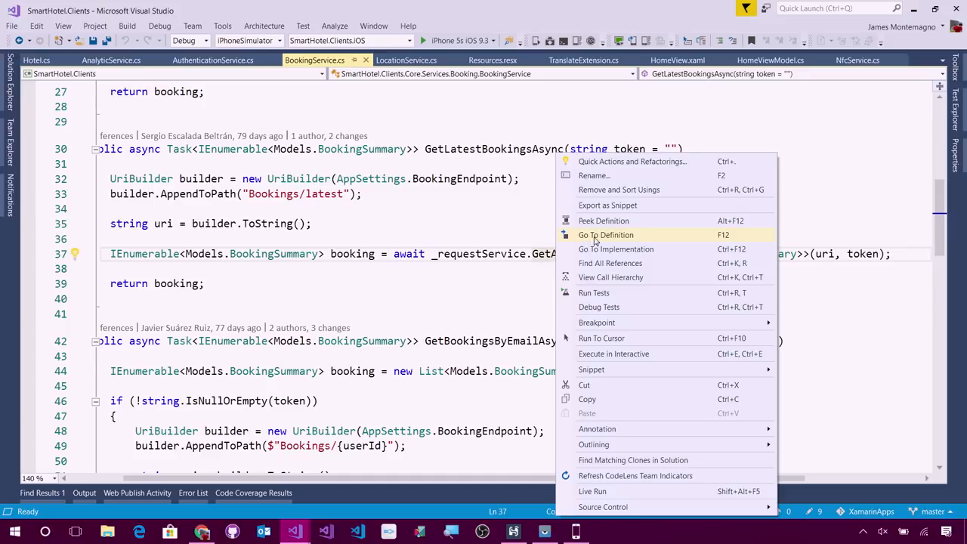
{"action": "left_click", "coordinate": [605, 234]}
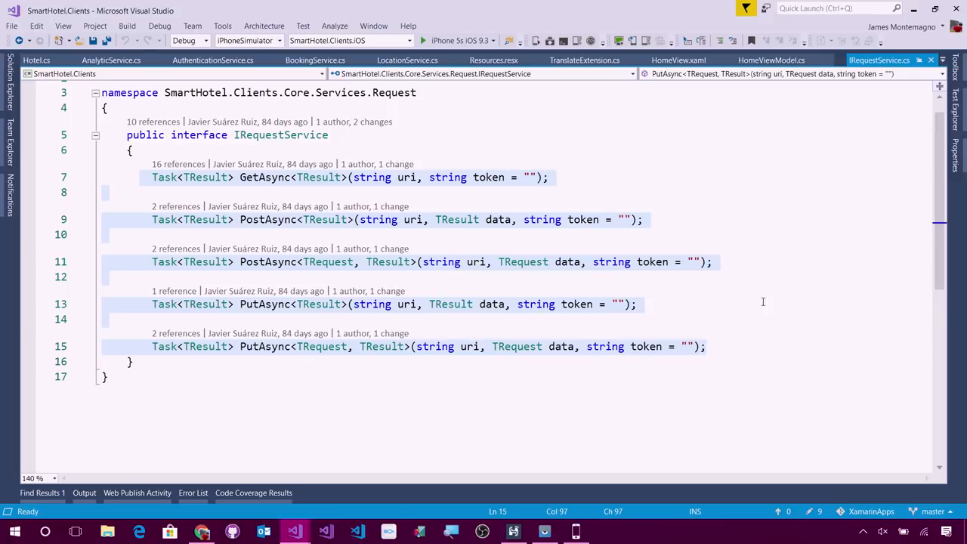
Jump to RequestService.cs to view GetAsync's HttpClient and JSON deserialization implementation.
{"action": "left_click", "coordinate": [315, 59]}
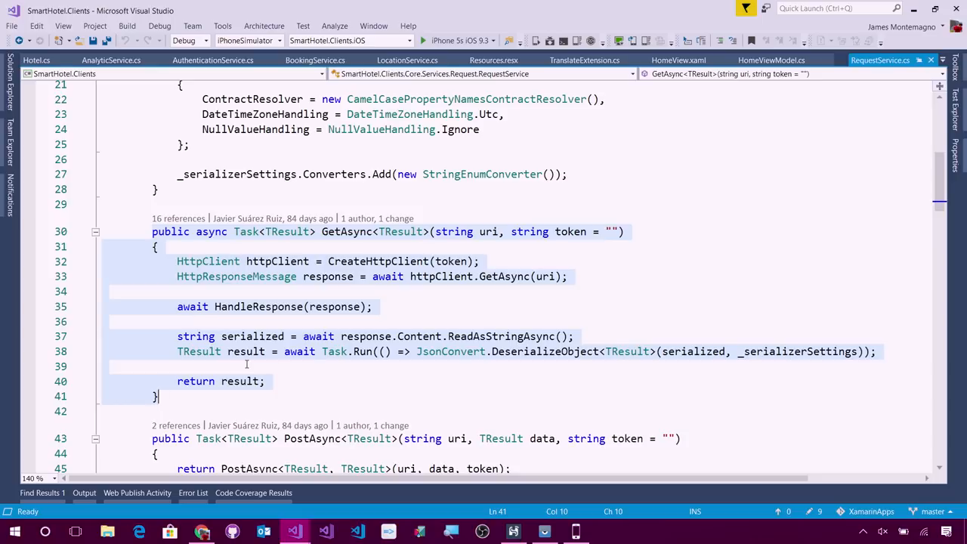
Peek the HandleResponse definition inline, then return to GetLatestBookingsAsync in BookingService.cs.
{"action": "left_click", "coordinate": [217, 262]}
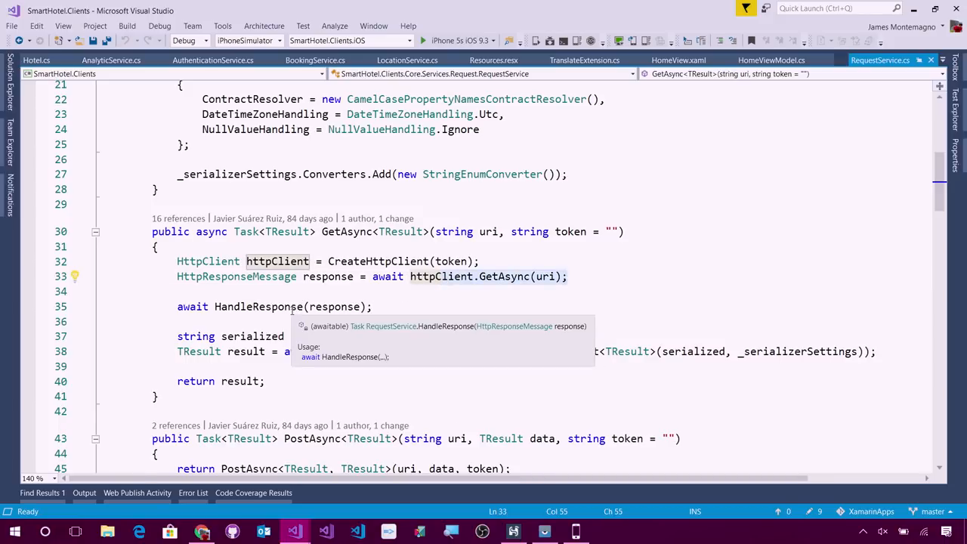
{"action": "right_click", "coordinate": [257, 306]}
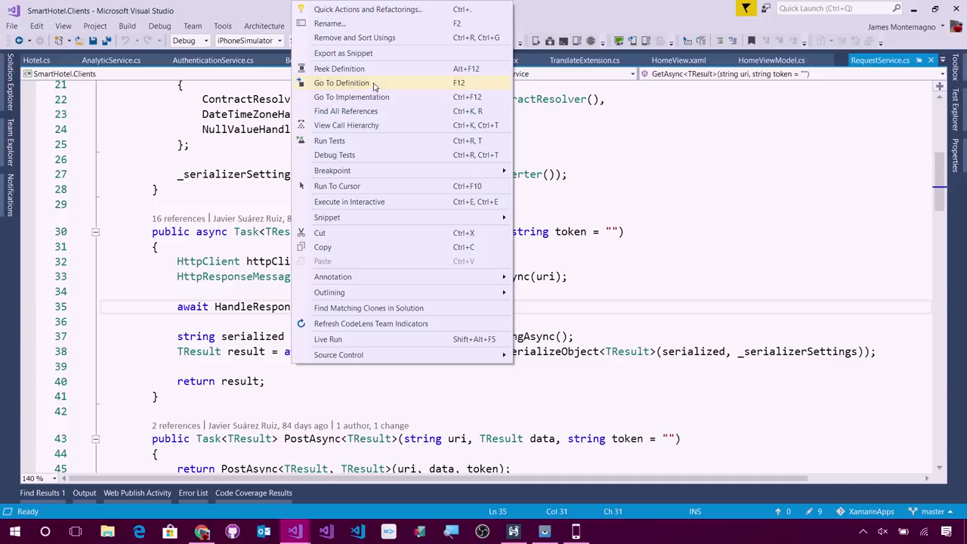
{"action": "left_click", "coordinate": [338, 68]}
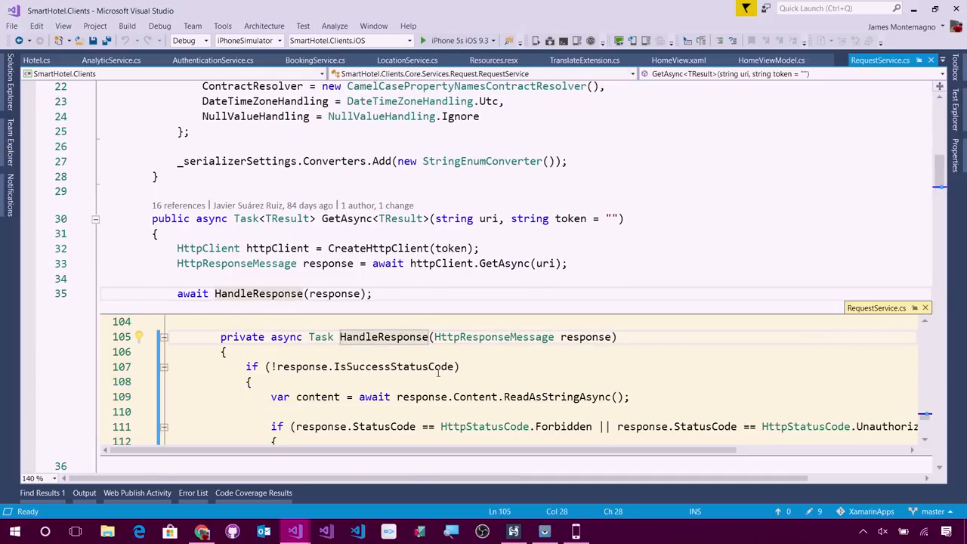
{"action": "scroll", "scroll_direction": "down", "scroll_amount": 3}
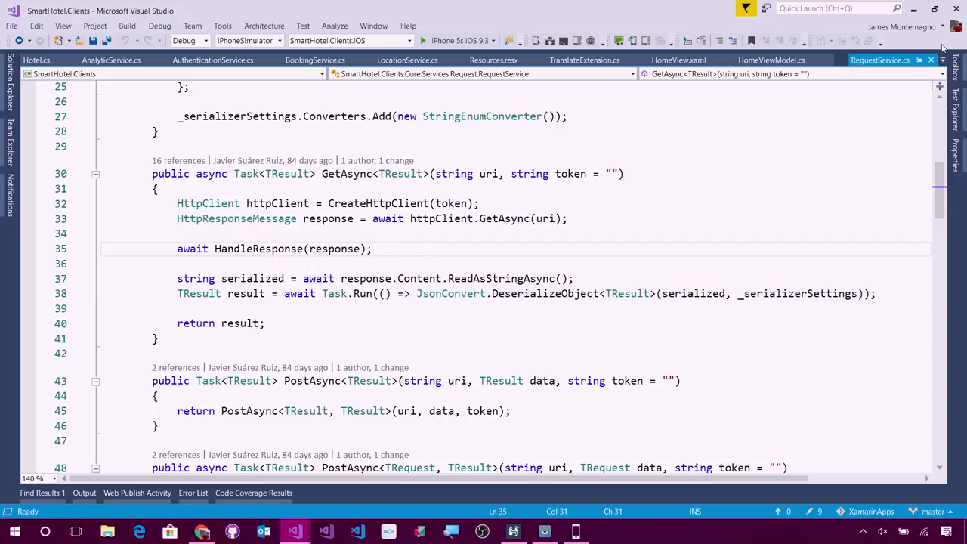
{"action": "left_click", "coordinate": [314, 60]}
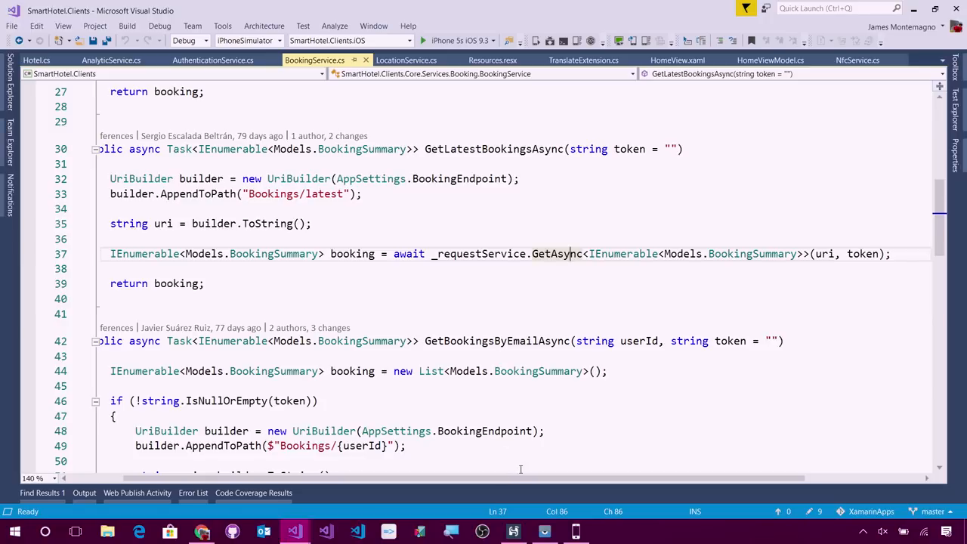
{"action": "mouse_move", "coordinate": [331, 370]}
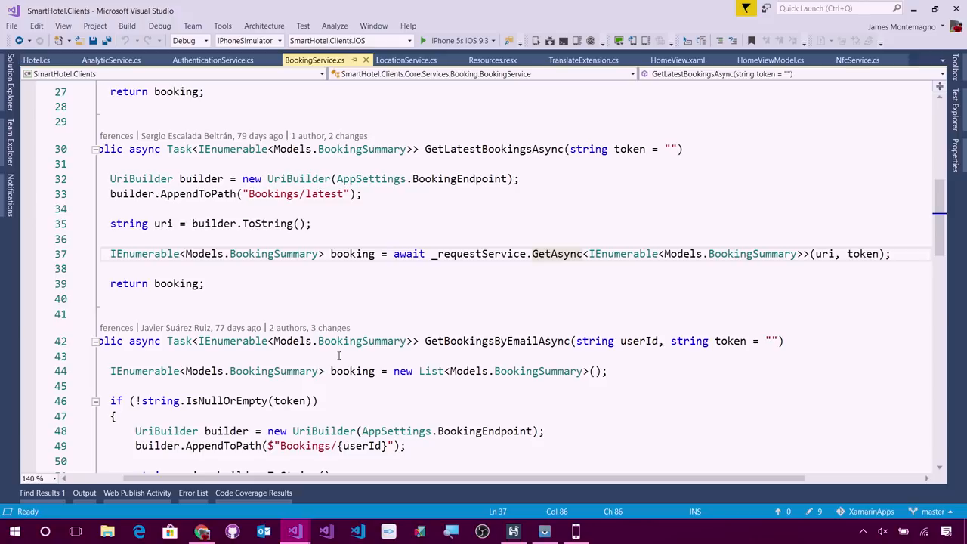
{"action": "mouse_move", "coordinate": [303, 432]}
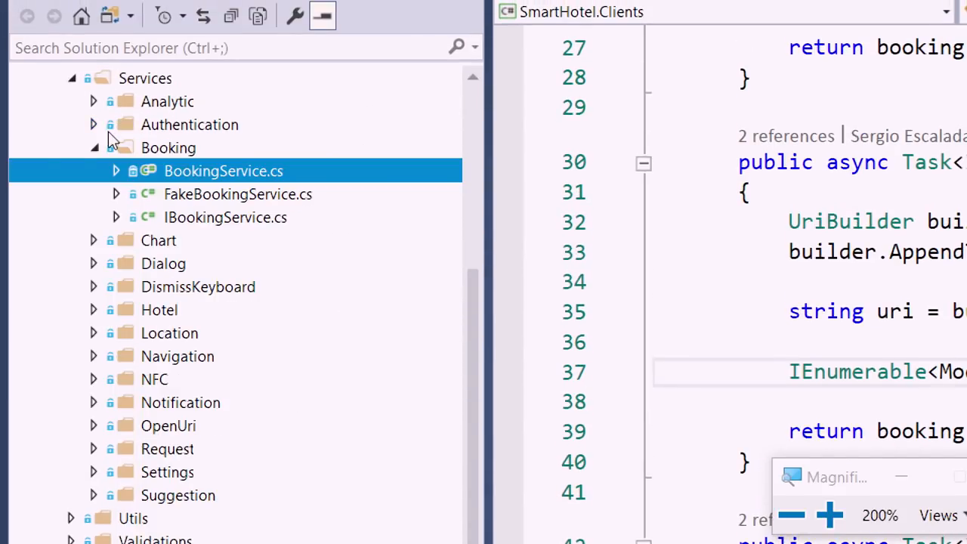
Expand the Hotel and Request folders under Services in Solution Explorer.
{"action": "left_click", "coordinate": [93, 309]}
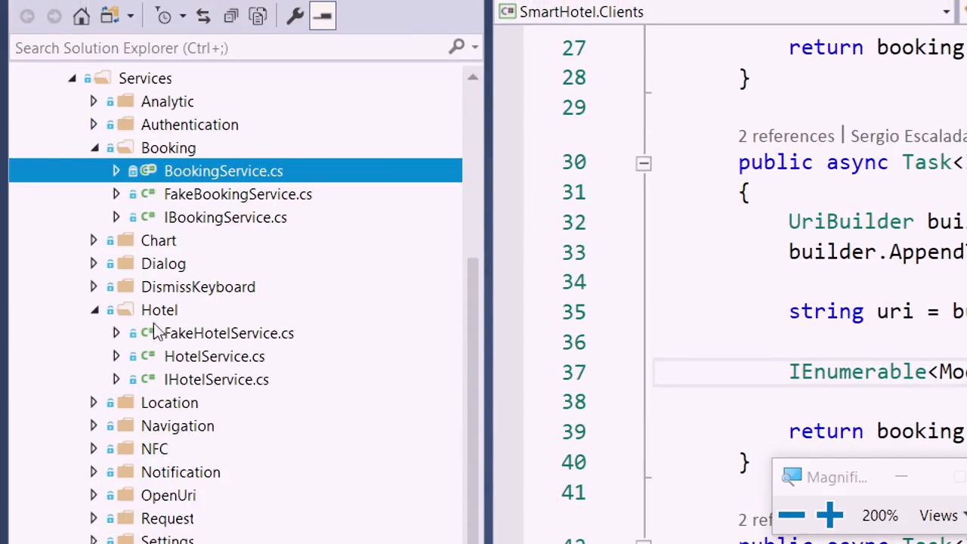
{"action": "mouse_move", "coordinate": [193, 341]}
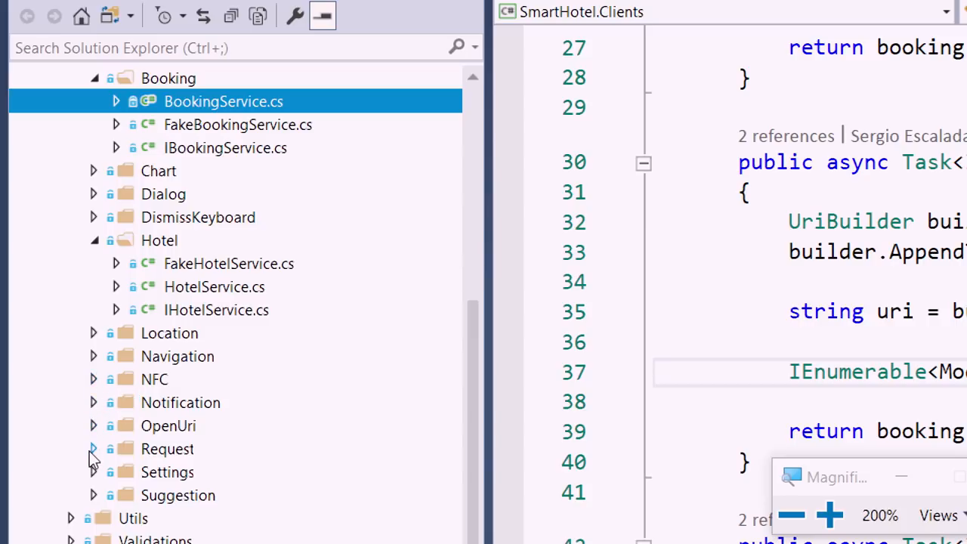
{"action": "left_click", "coordinate": [93, 448]}
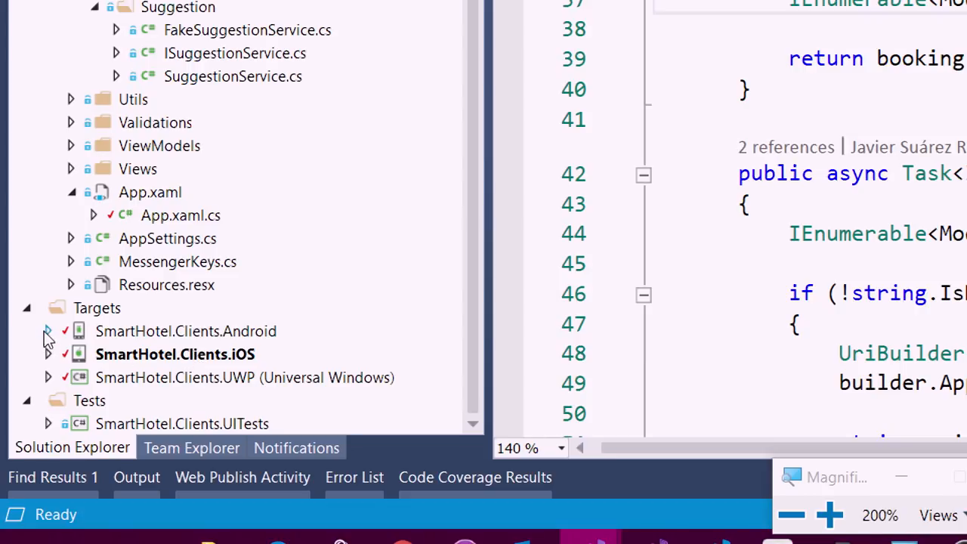
{"action": "left_click", "coordinate": [182, 423]}
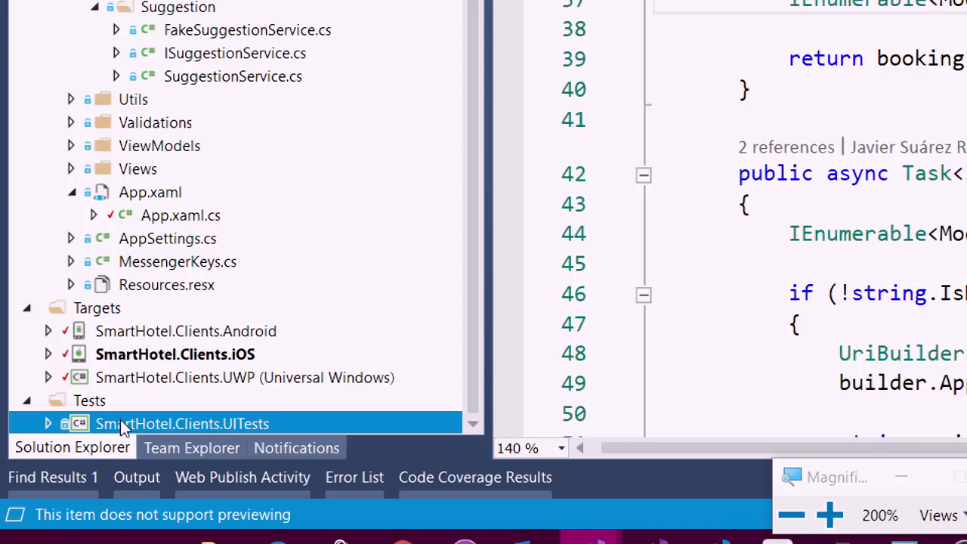
{"action": "mouse_move", "coordinate": [185, 332]}
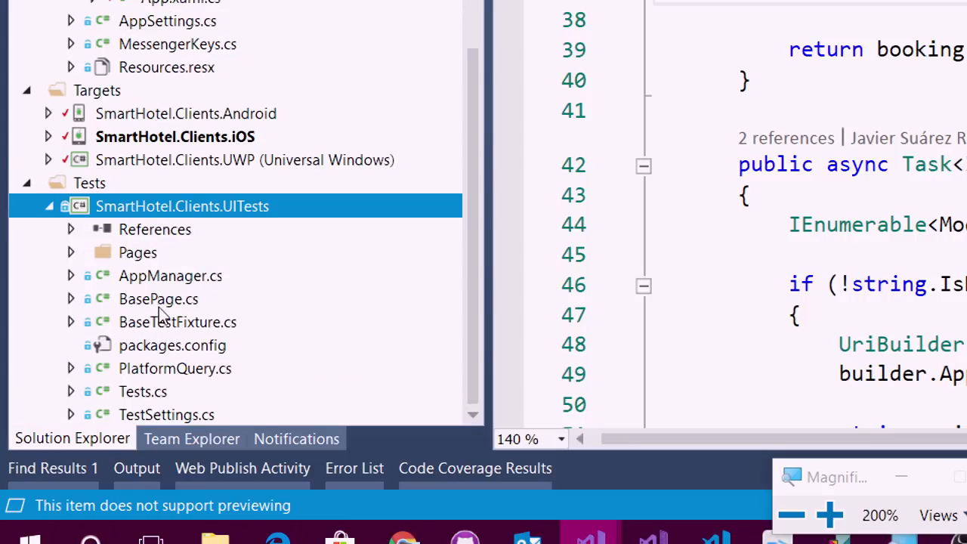
{"action": "mouse_move", "coordinate": [139, 407]}
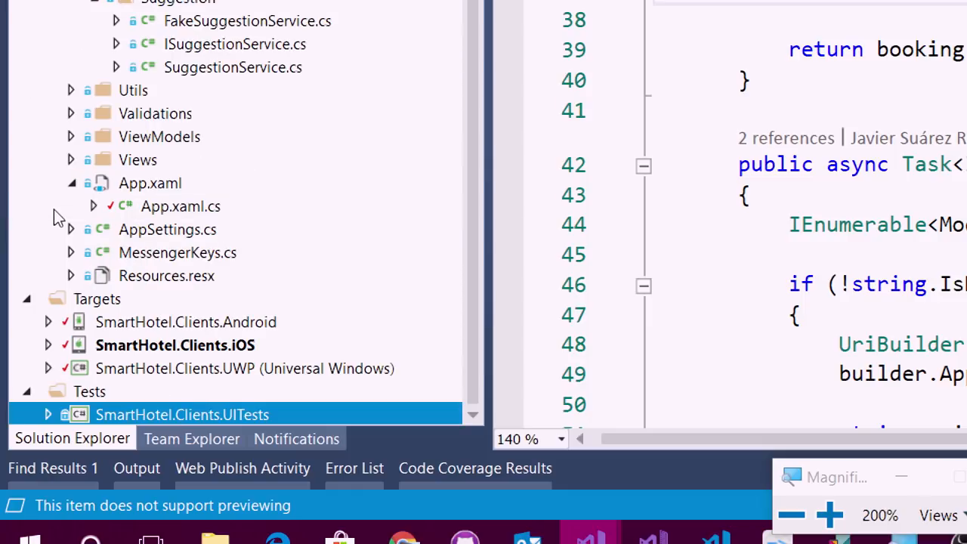
{"action": "mouse_move", "coordinate": [61, 193]}
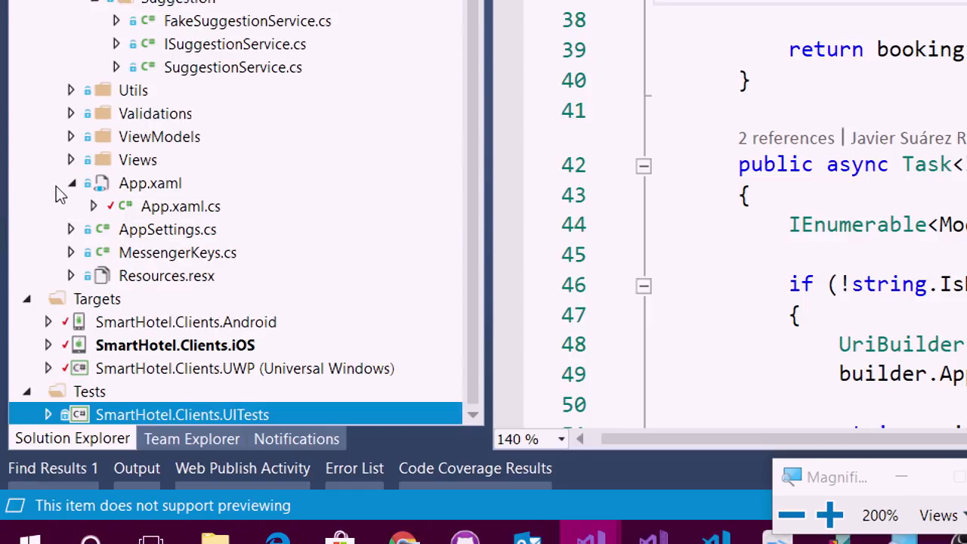
{"action": "left_click", "coordinate": [70, 183]}
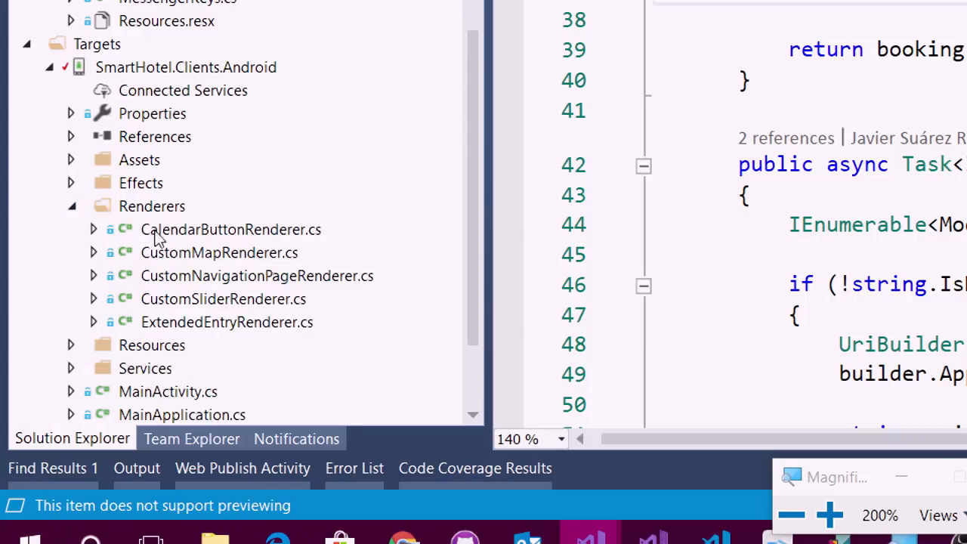
{"action": "mouse_move", "coordinate": [208, 262]}
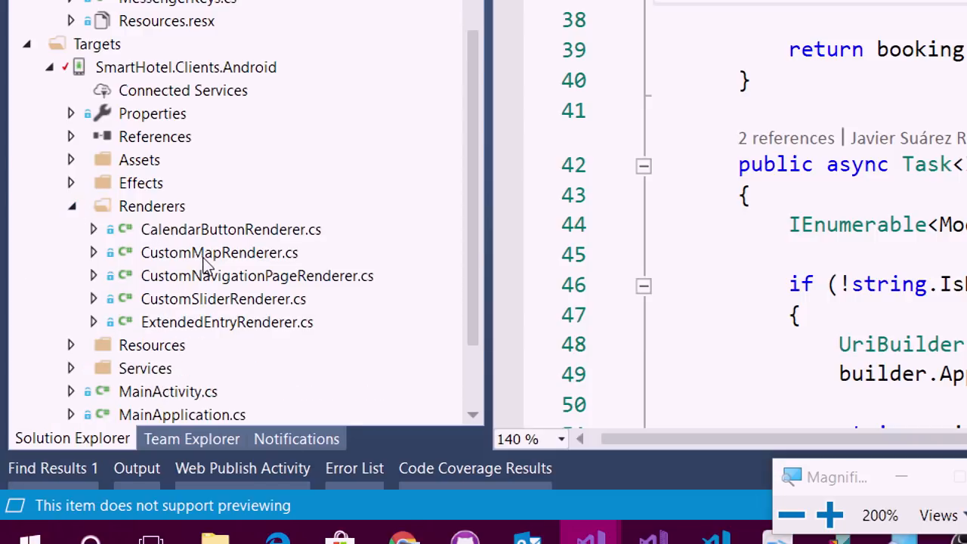
Open CalendarButtonRenderer.cs from the Android project's Renderers folder.
{"action": "left_click", "coordinate": [219, 253]}
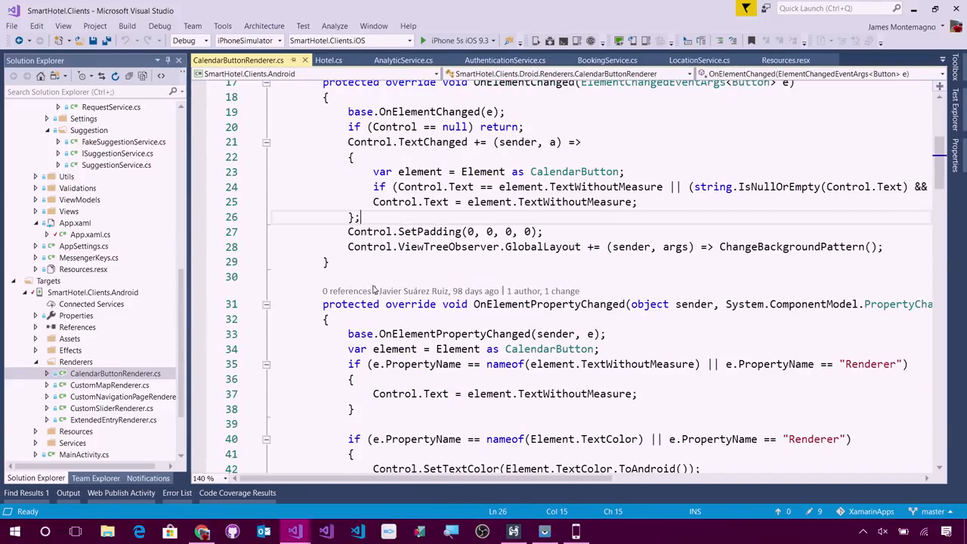
{"action": "mouse_move", "coordinate": [502, 283]}
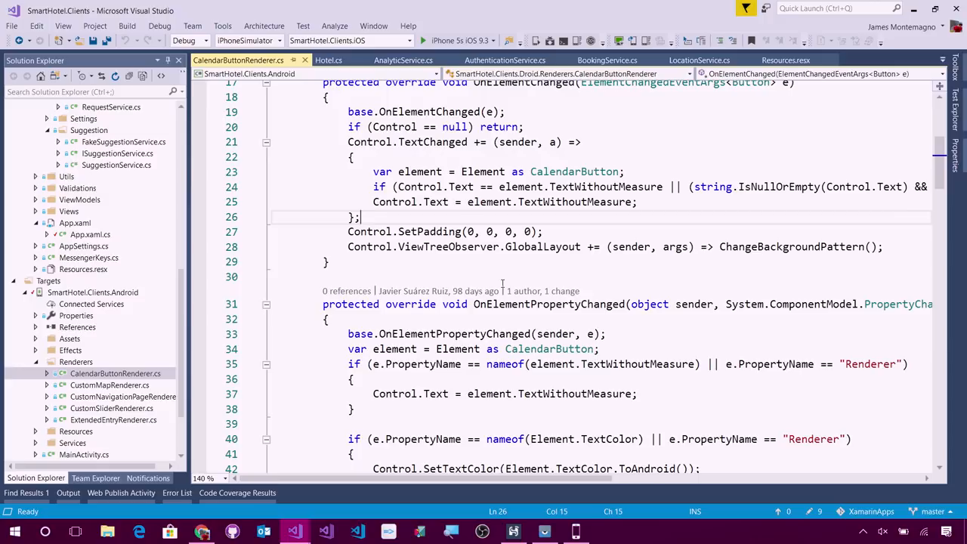
{"action": "mouse_move", "coordinate": [611, 191]}
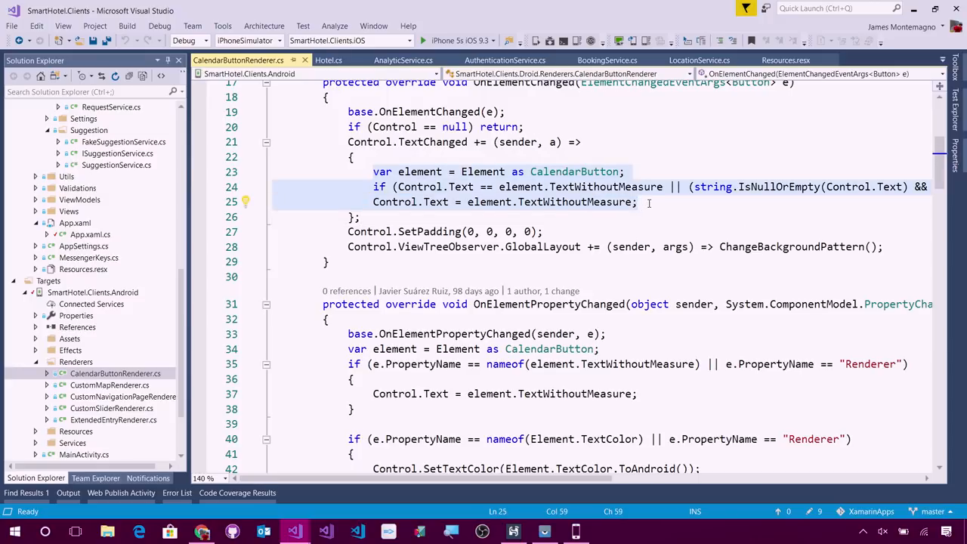
{"action": "scroll", "scroll_direction": "down", "scroll_amount": 3}
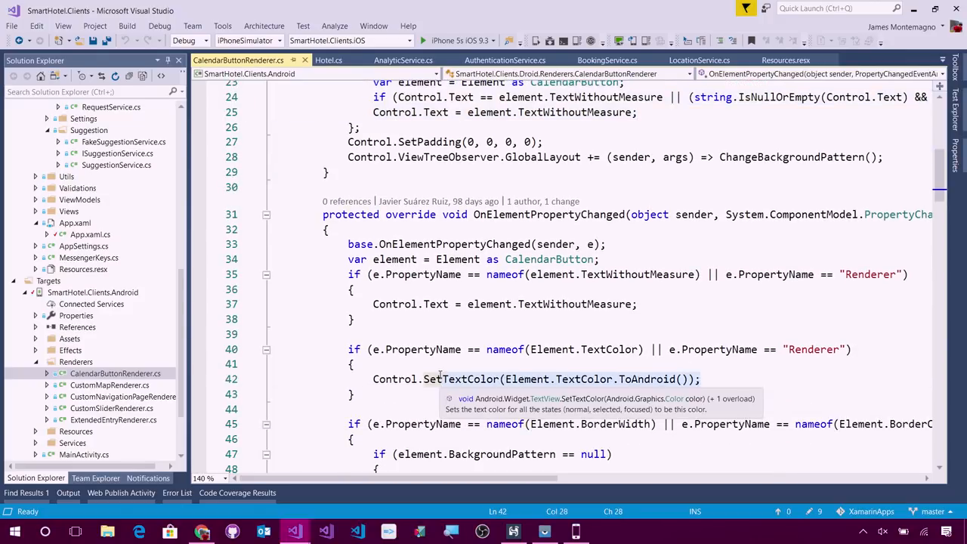
{"action": "scroll", "scroll_direction": "down", "scroll_amount": 3}
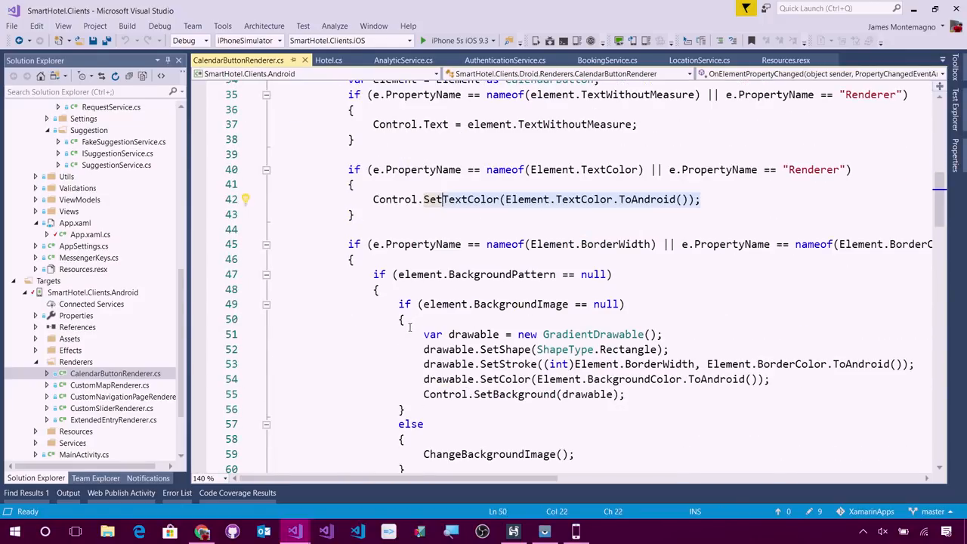
{"action": "left_click_drag", "start_coordinate": [423, 334], "coordinate": [624, 393]}
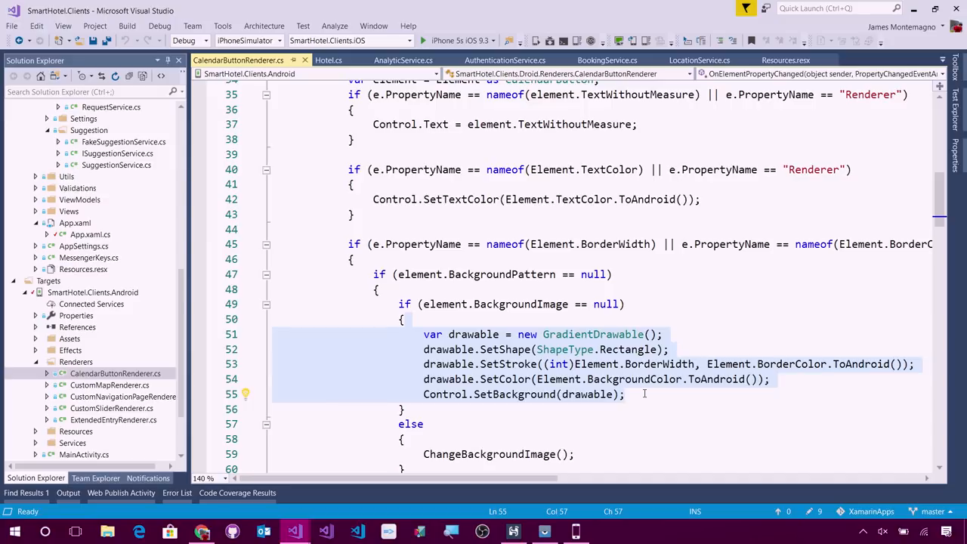
{"action": "left_click", "coordinate": [625, 394]}
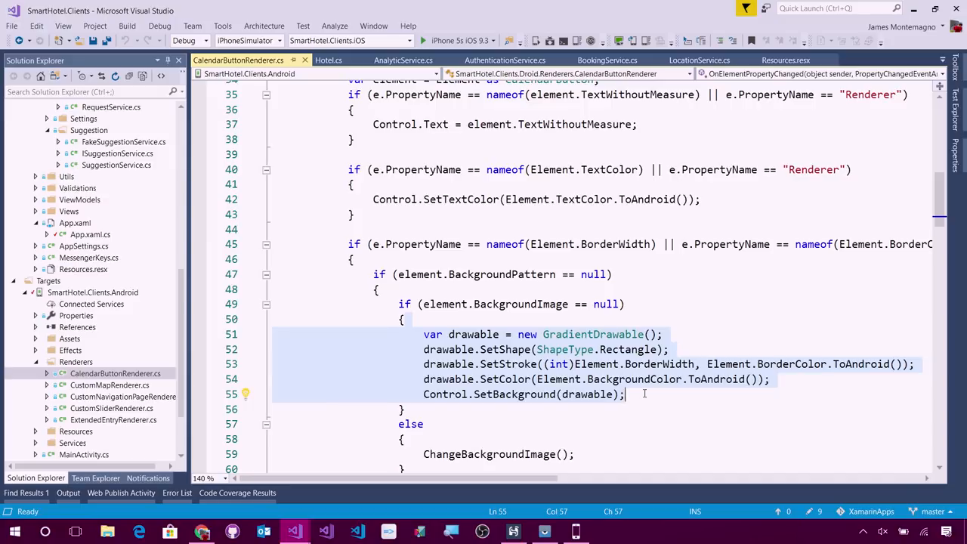
{"action": "scroll", "scroll_direction": "down", "scroll_amount": 3}
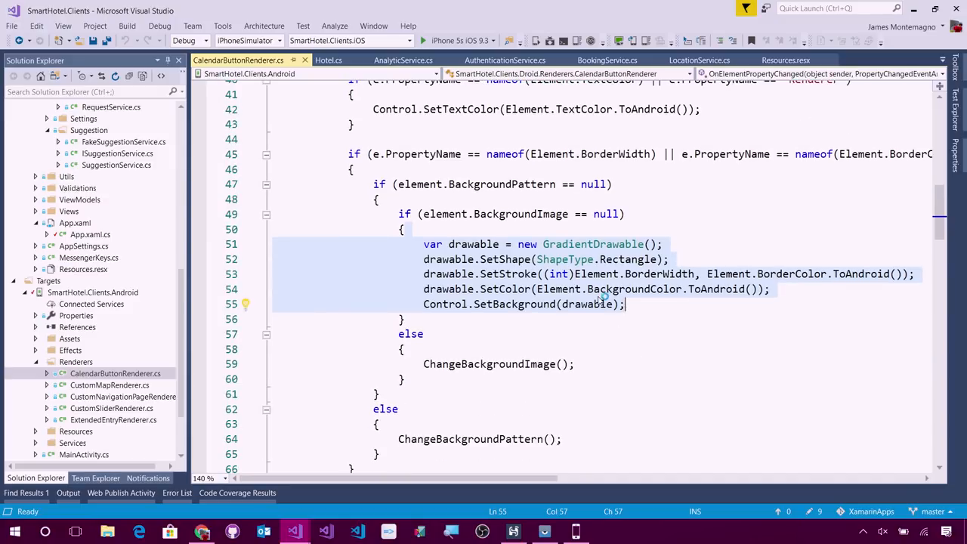